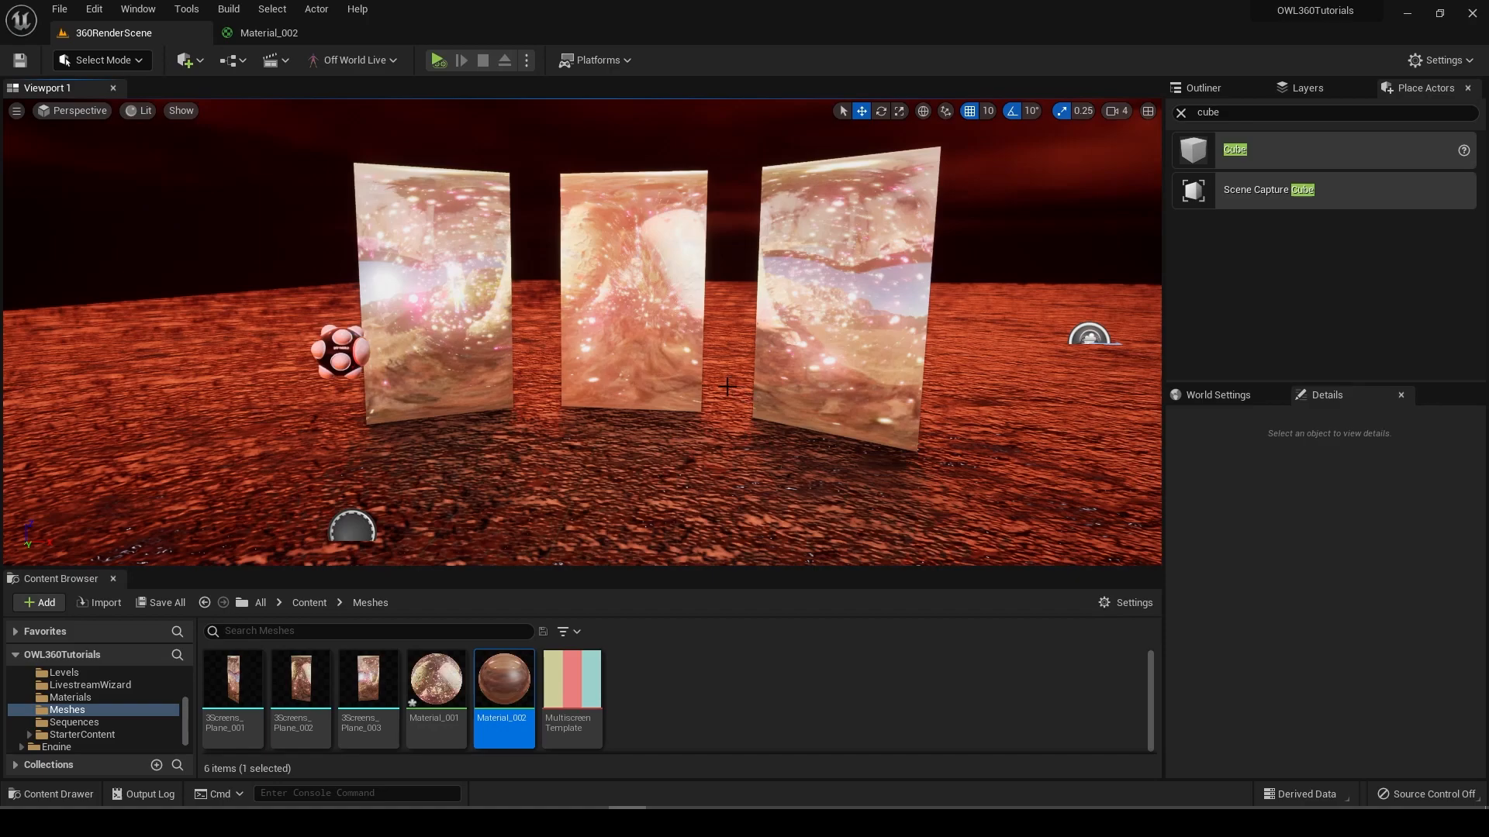
Step: Select the middle video screen and move it back to its original height
left_click(635, 285)
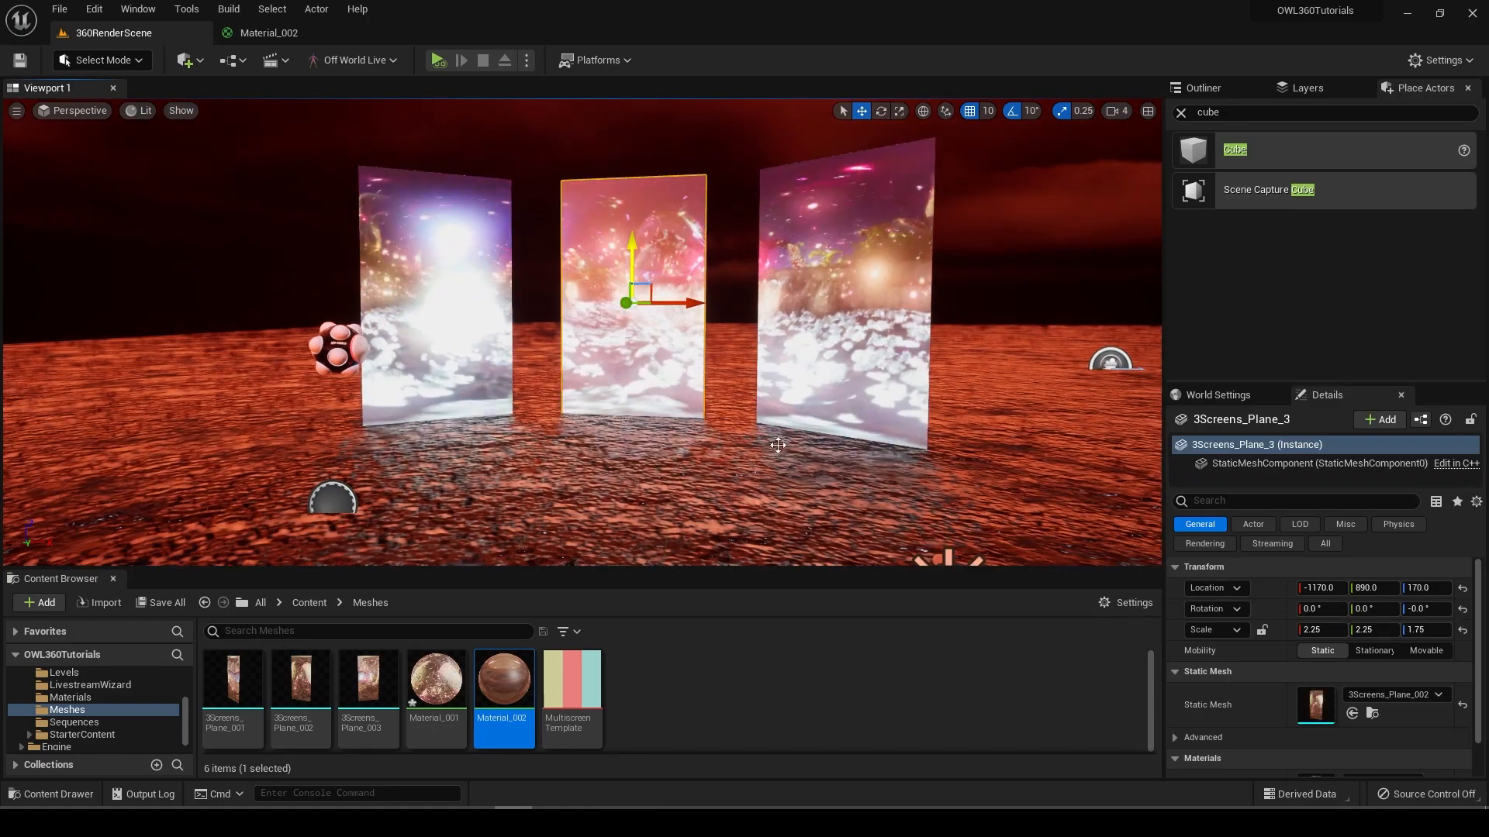
left_click(777, 444)
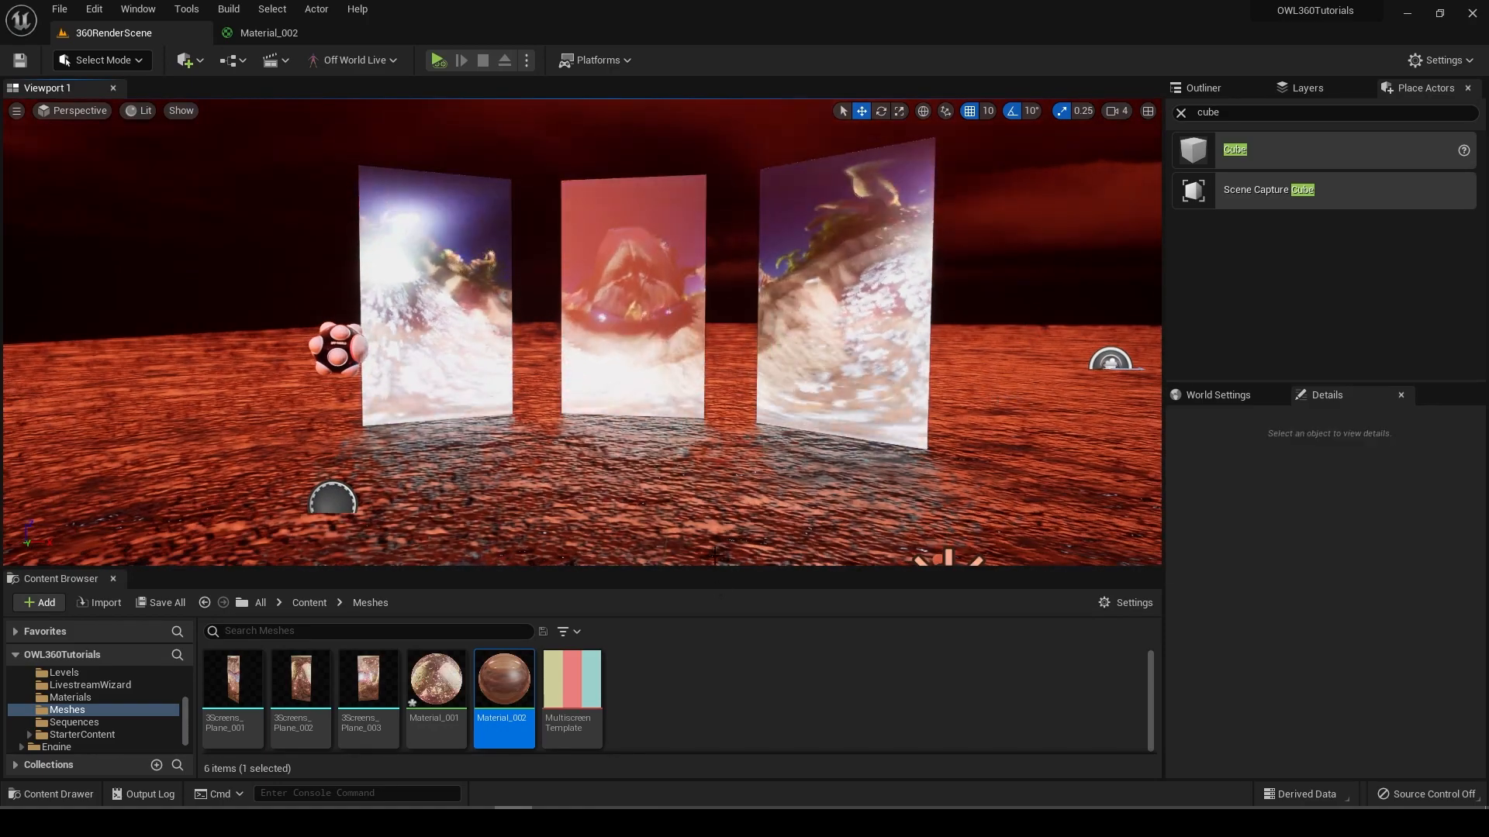
left_click(631, 285)
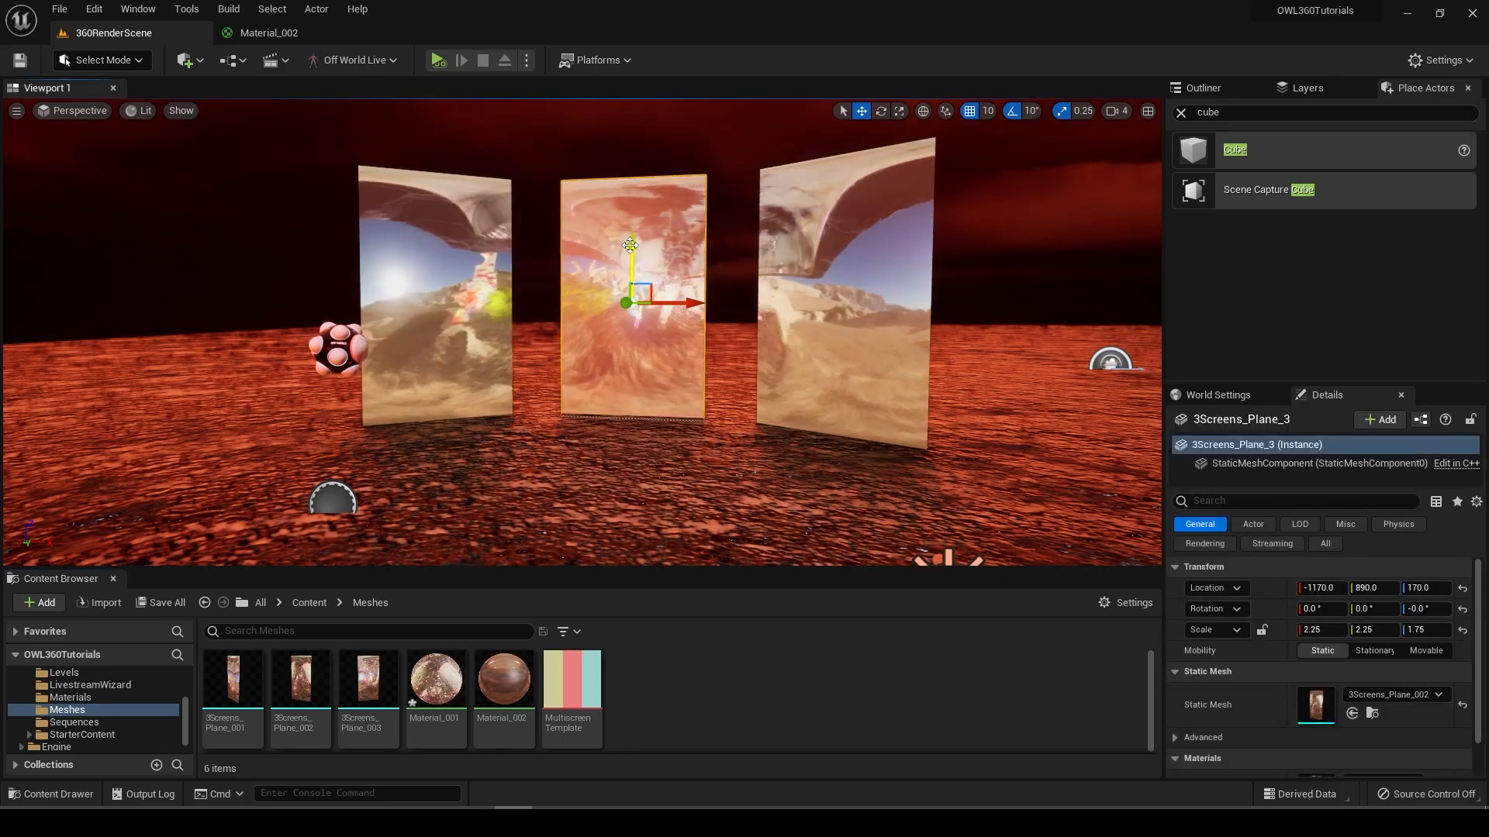
left_click_drag(629, 245, 630, 228)
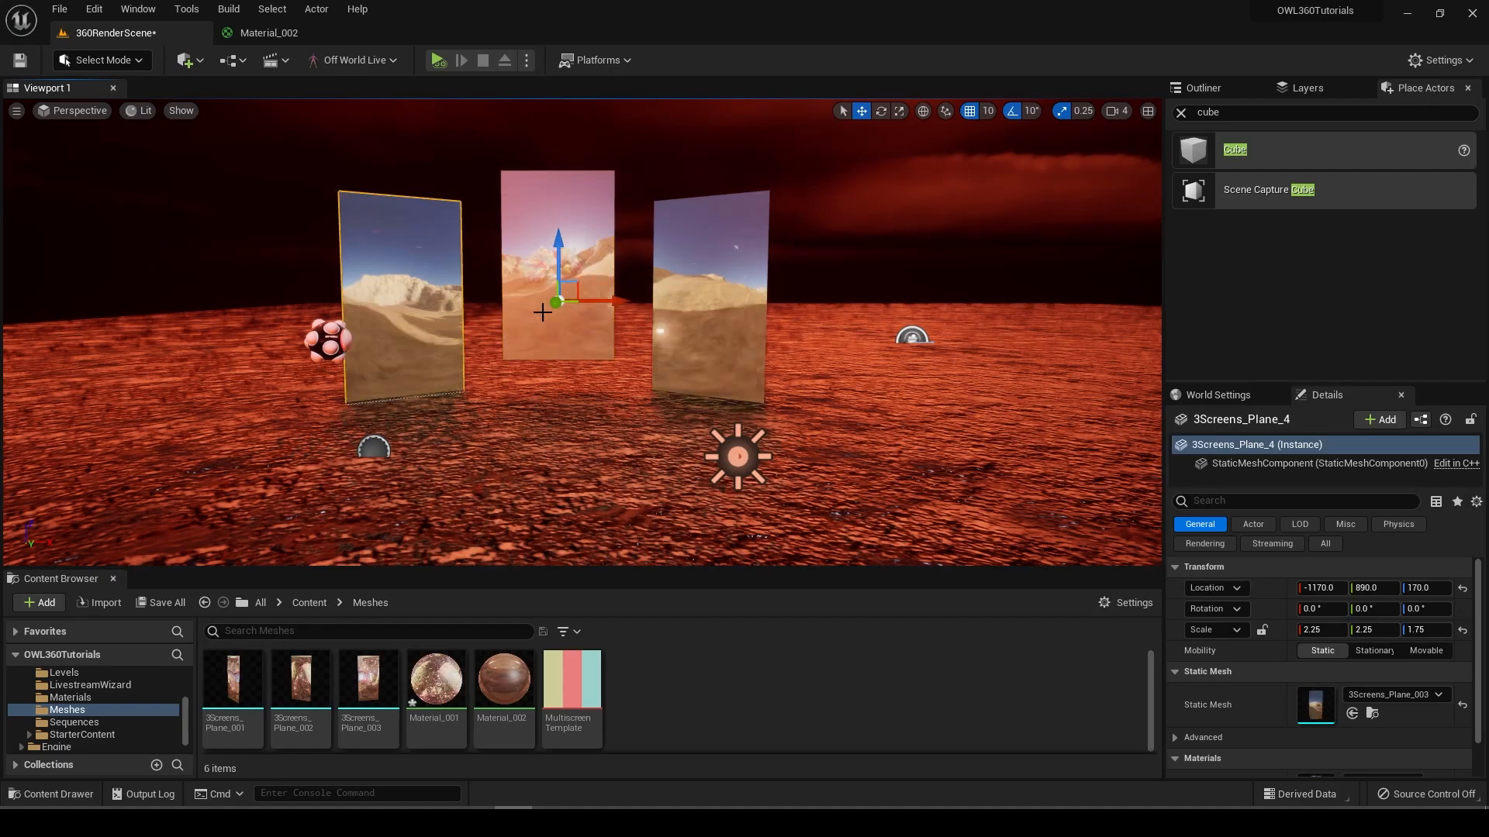
left_click(557, 266)
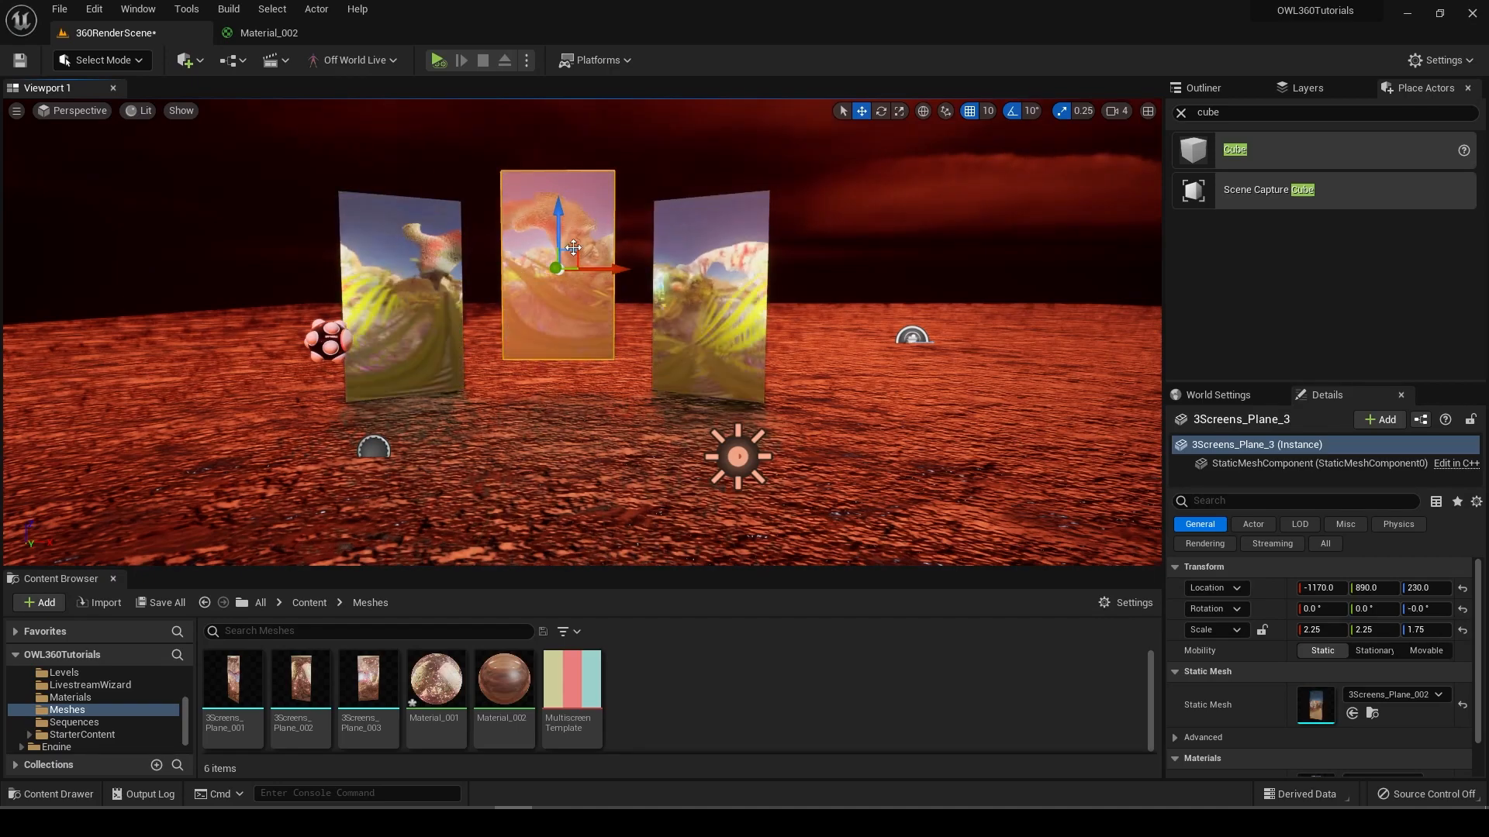
left_click_drag(558, 199, 576, 118)
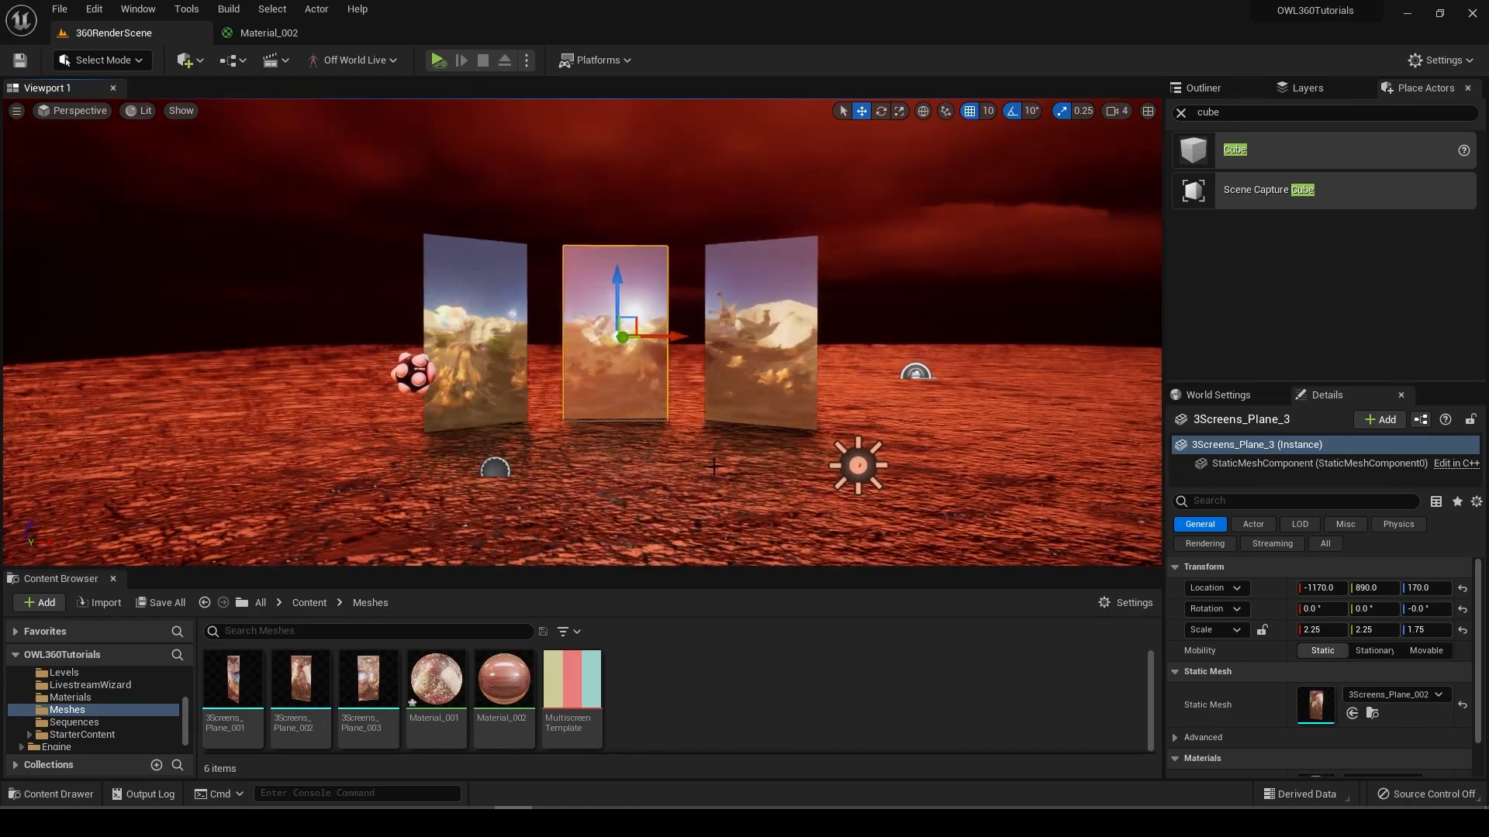
Step: Duplicate Material_001 as Material_003, open it, and select its Texture Sample node
left_click(435, 679)
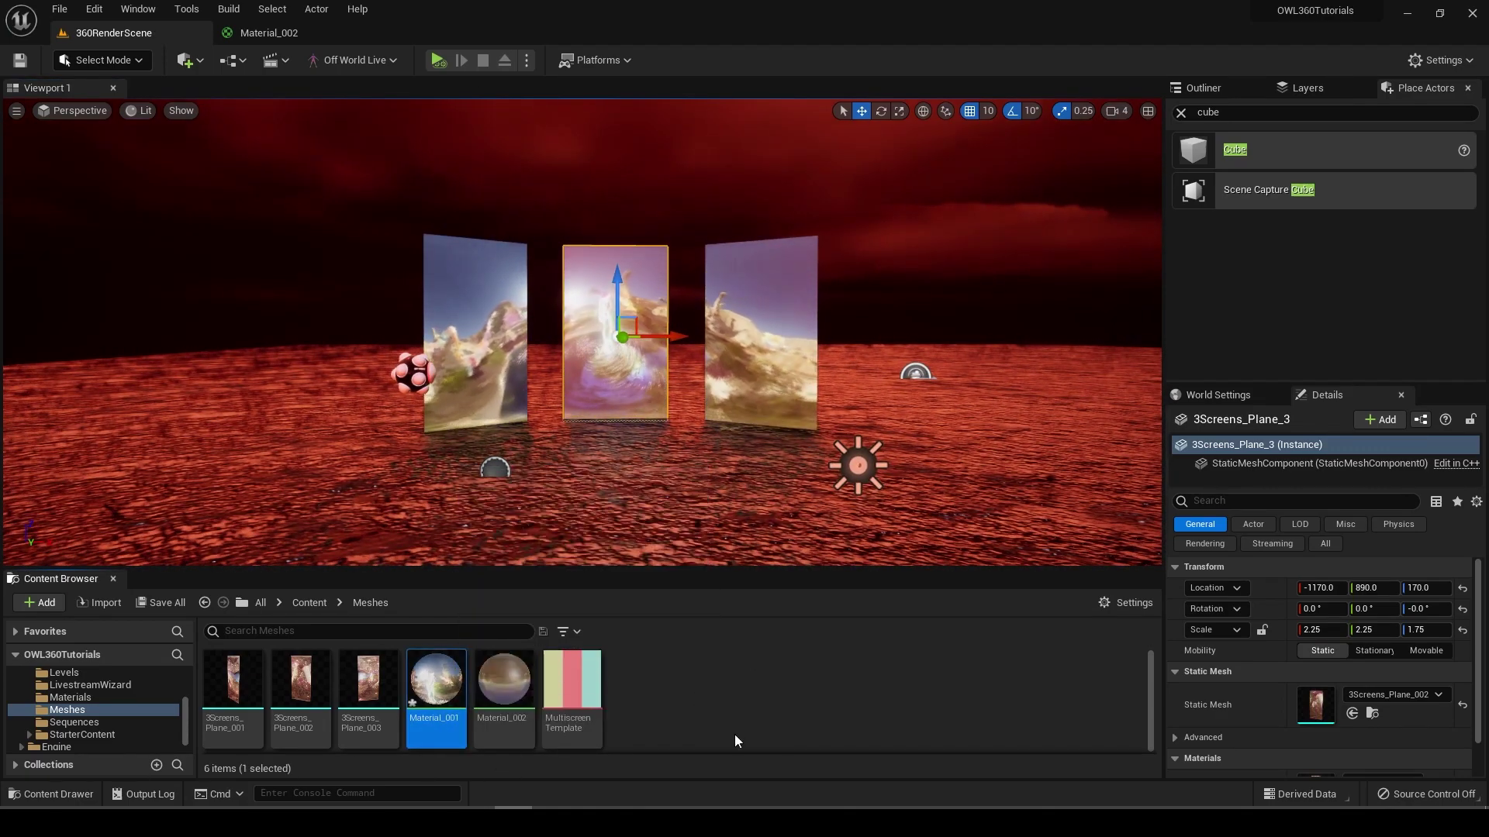
right_click(435, 678)
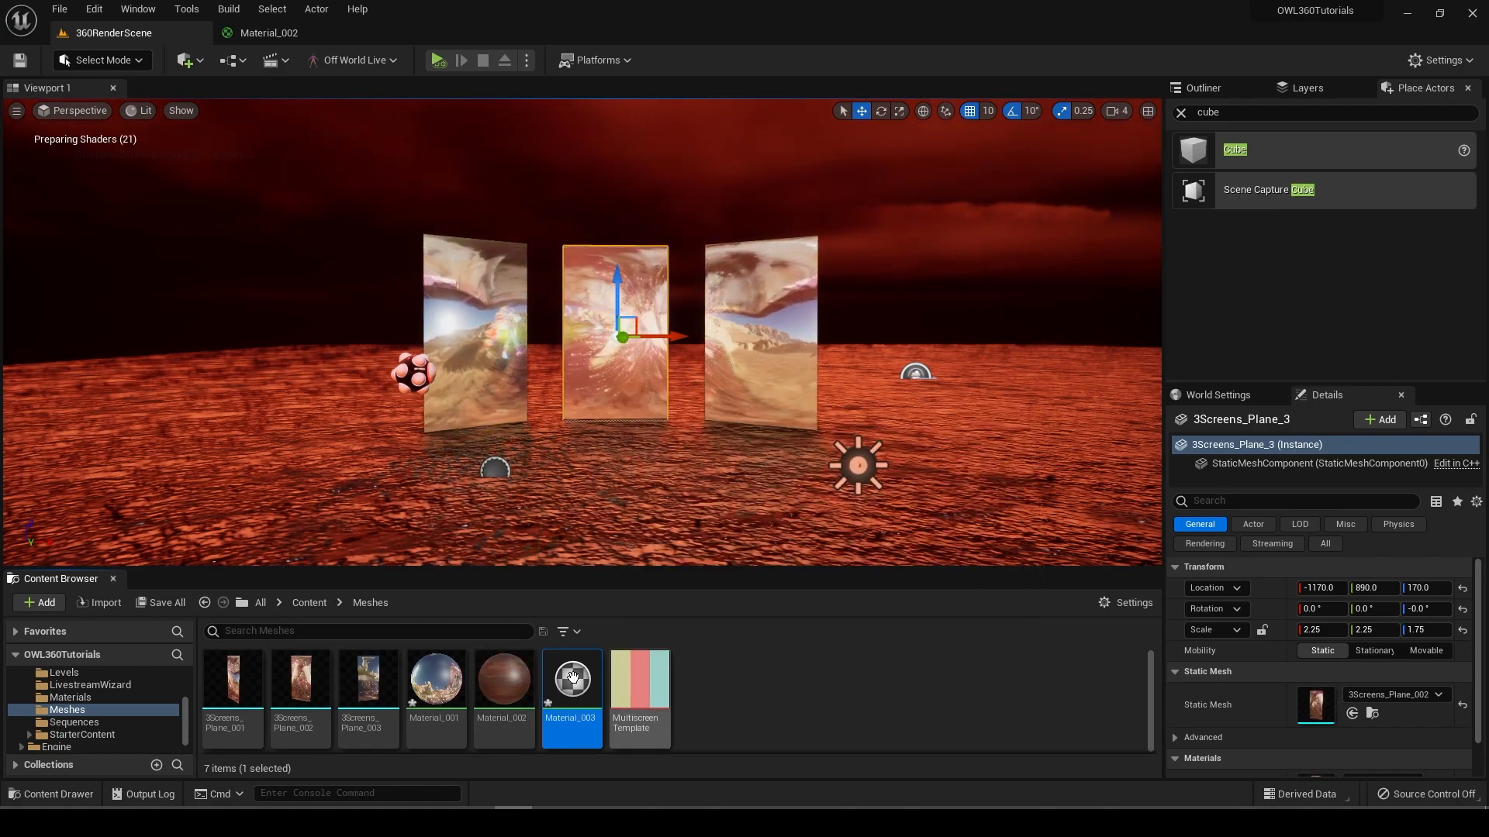
double_click(571, 677)
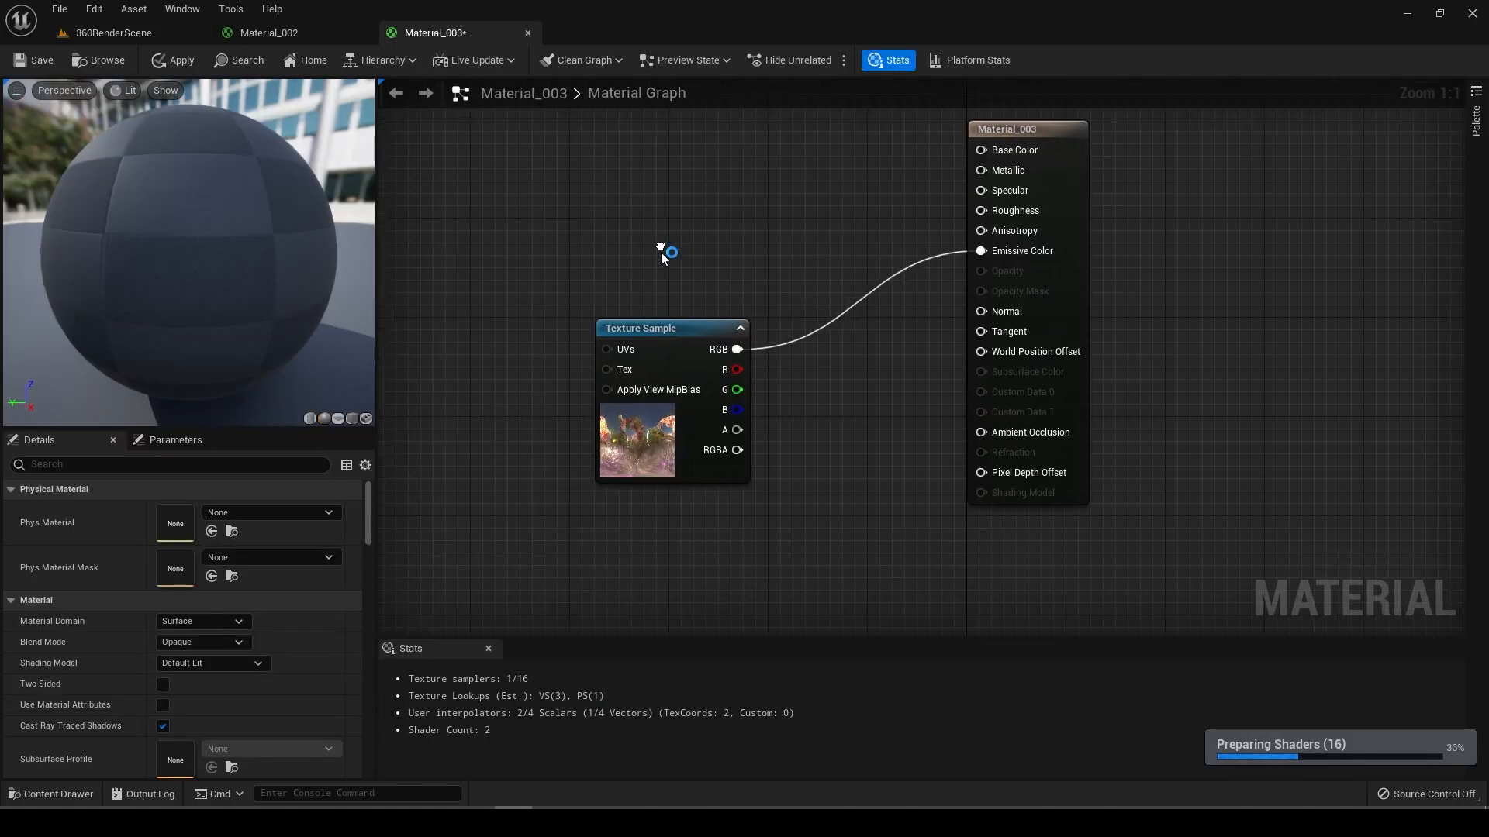
left_click(640, 327)
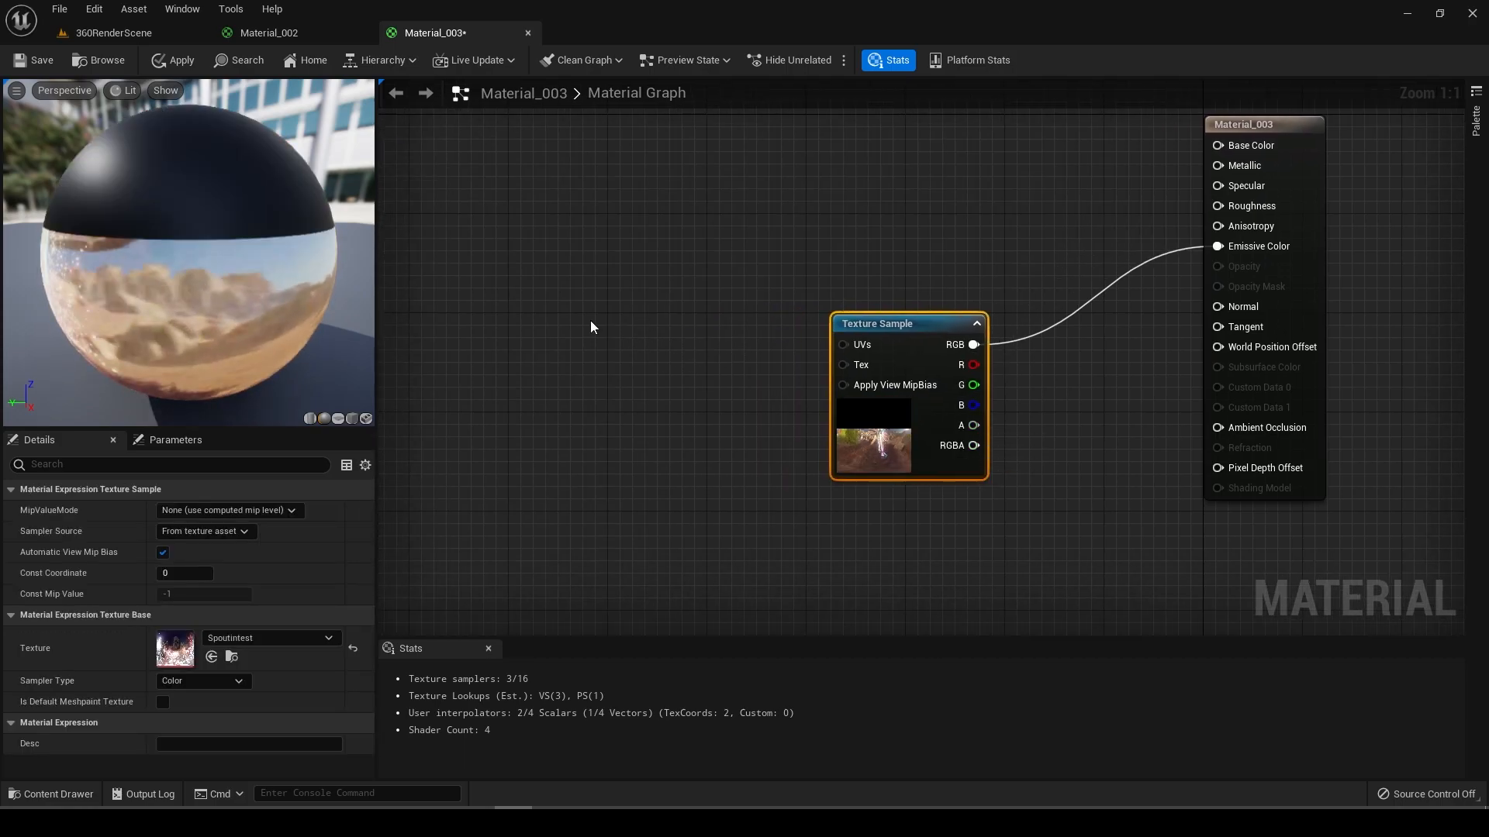
Step: Add an Absolute World Position node masked to R,G and wire it into the Texture Sample UVs
type("worl")
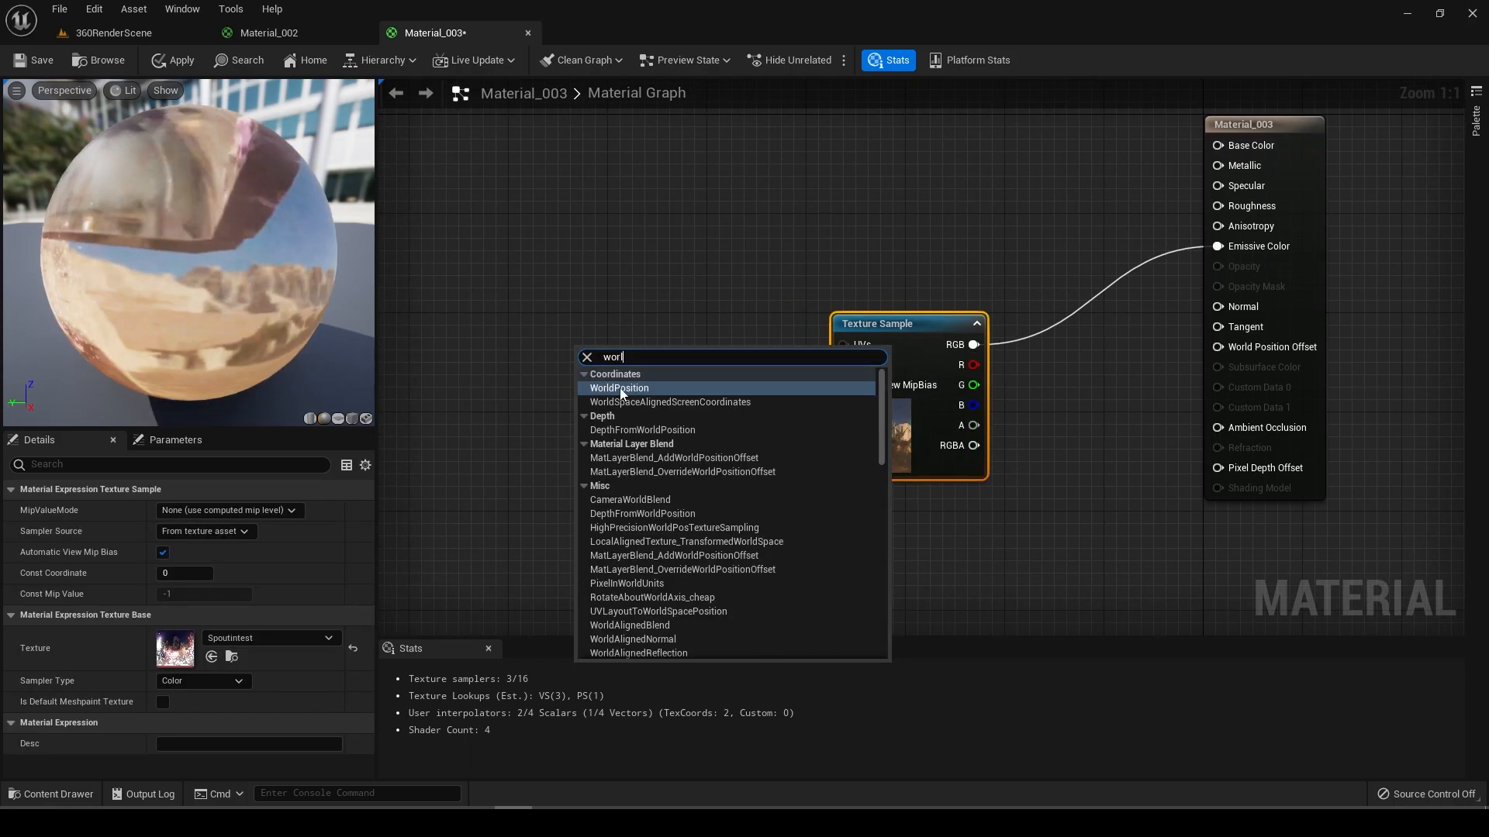
left_click(619, 388)
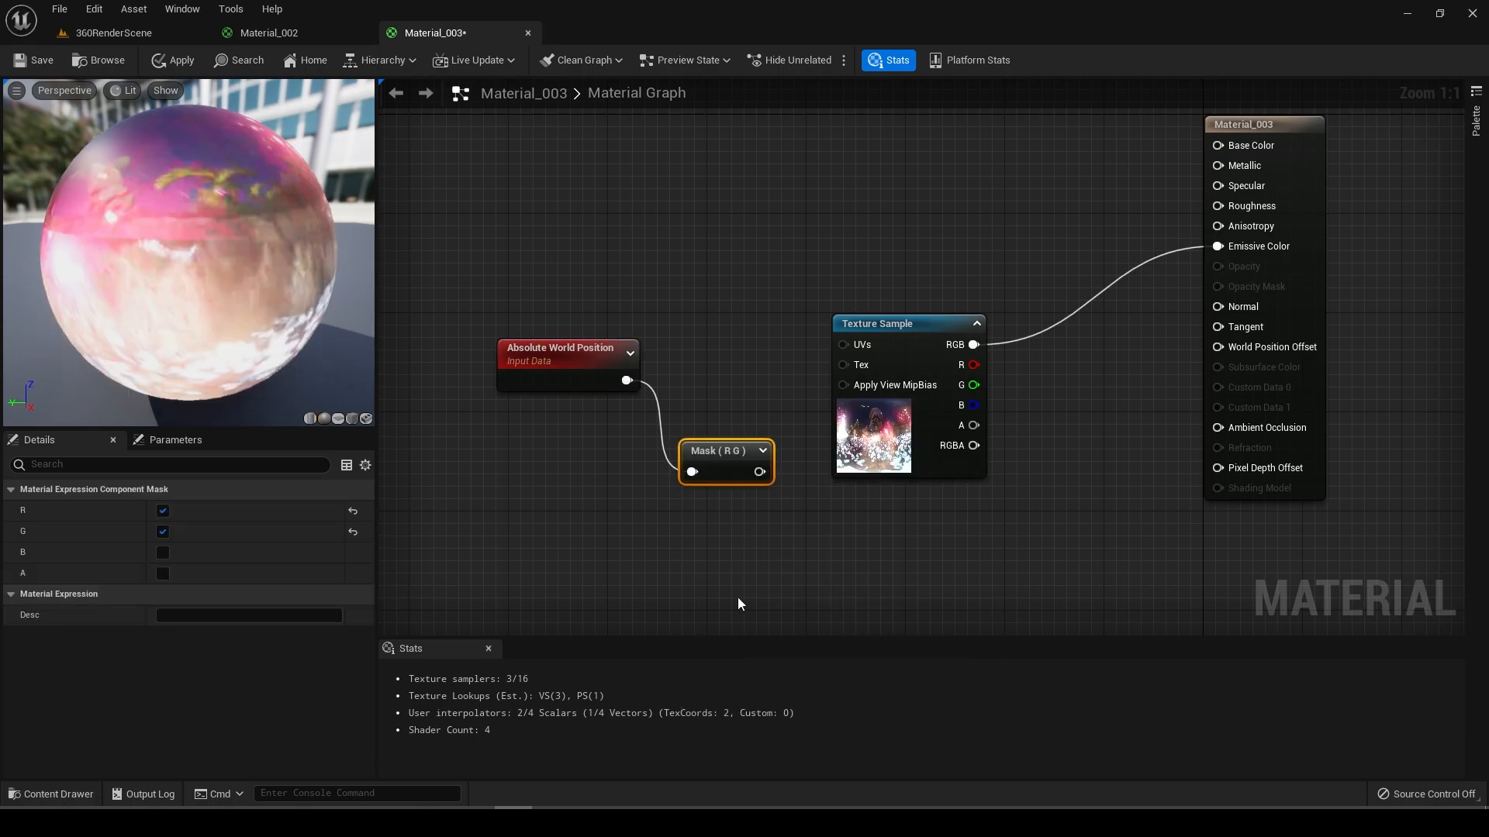
left_click(173, 60)
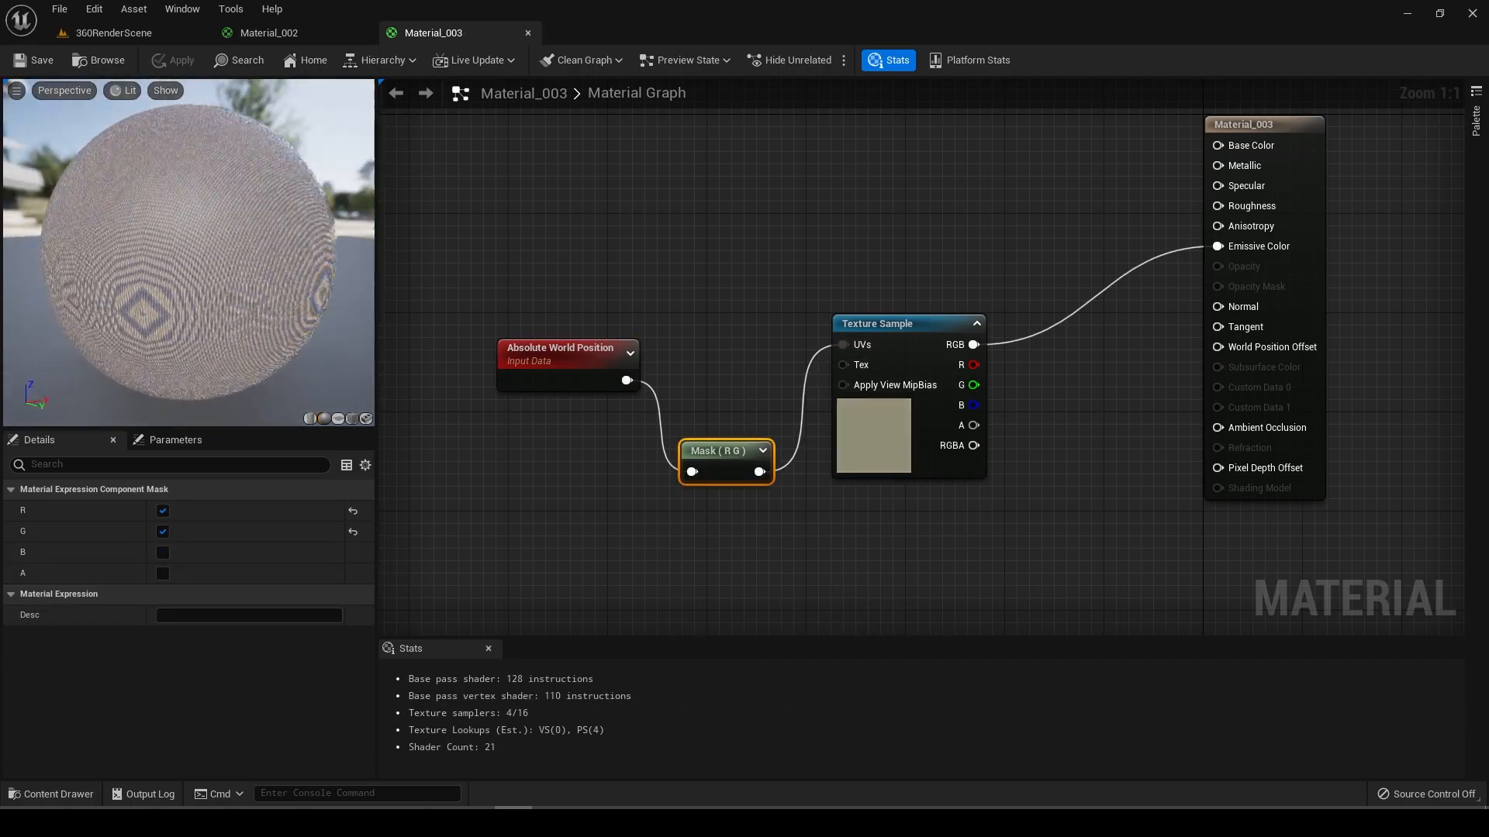
mouse_move(907, 323)
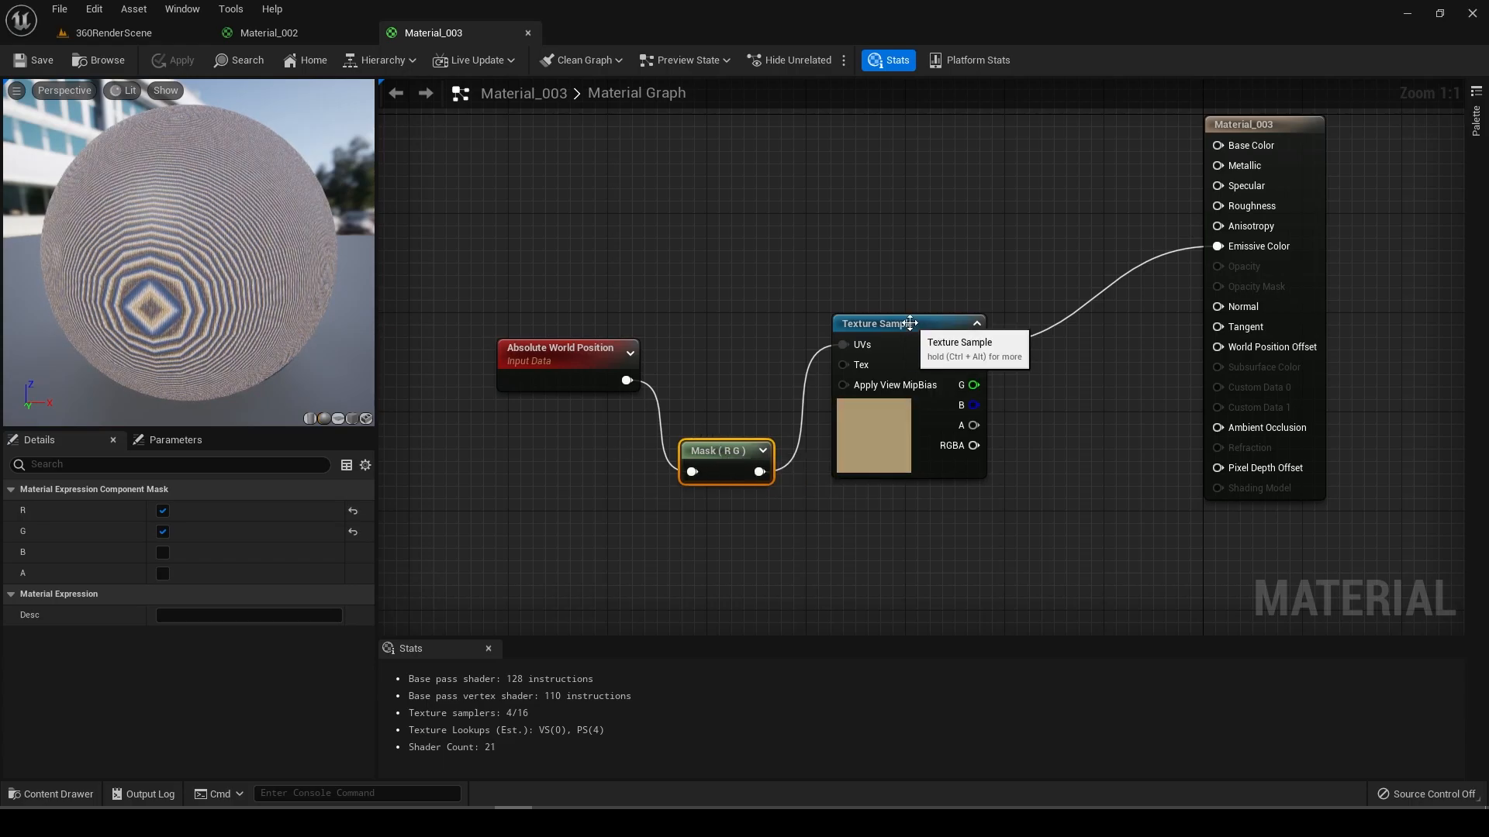
left_click(876, 323)
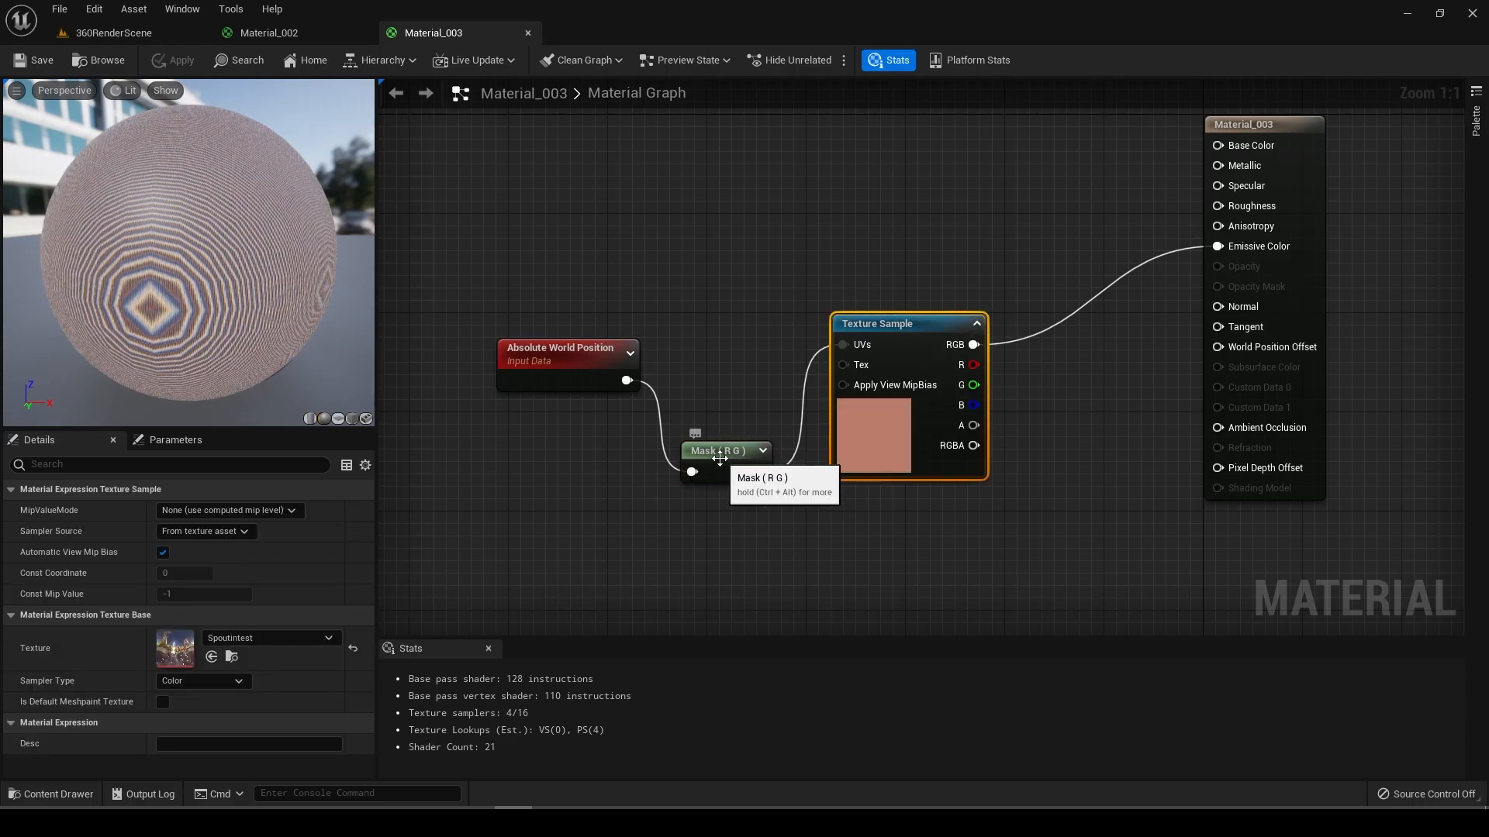
Step: Insert a Divide node with Const B 1000 between the Mask and texture UVs
left_click(727, 449)
type("1000")
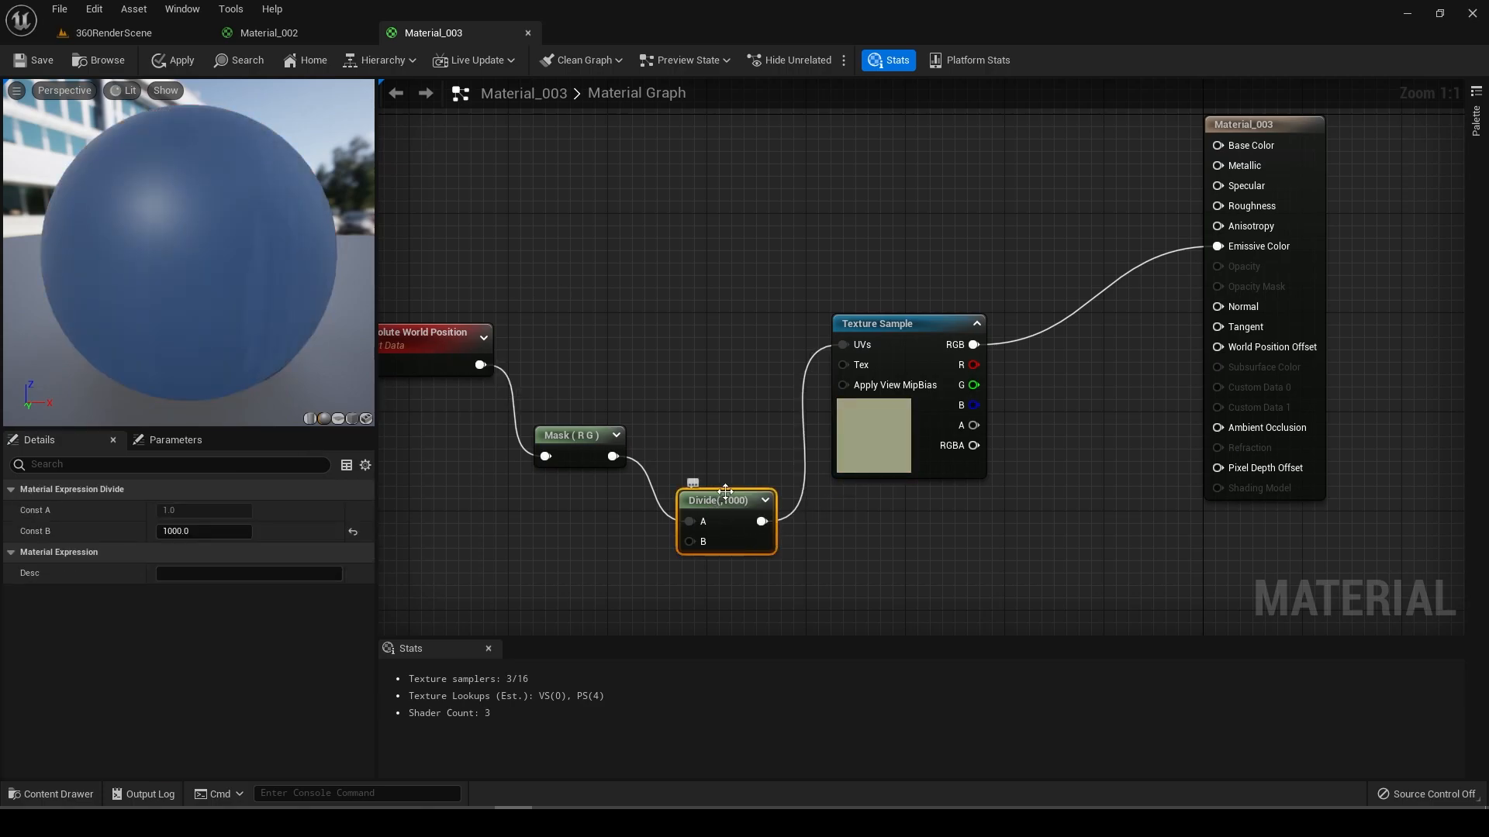
left_click(34, 59)
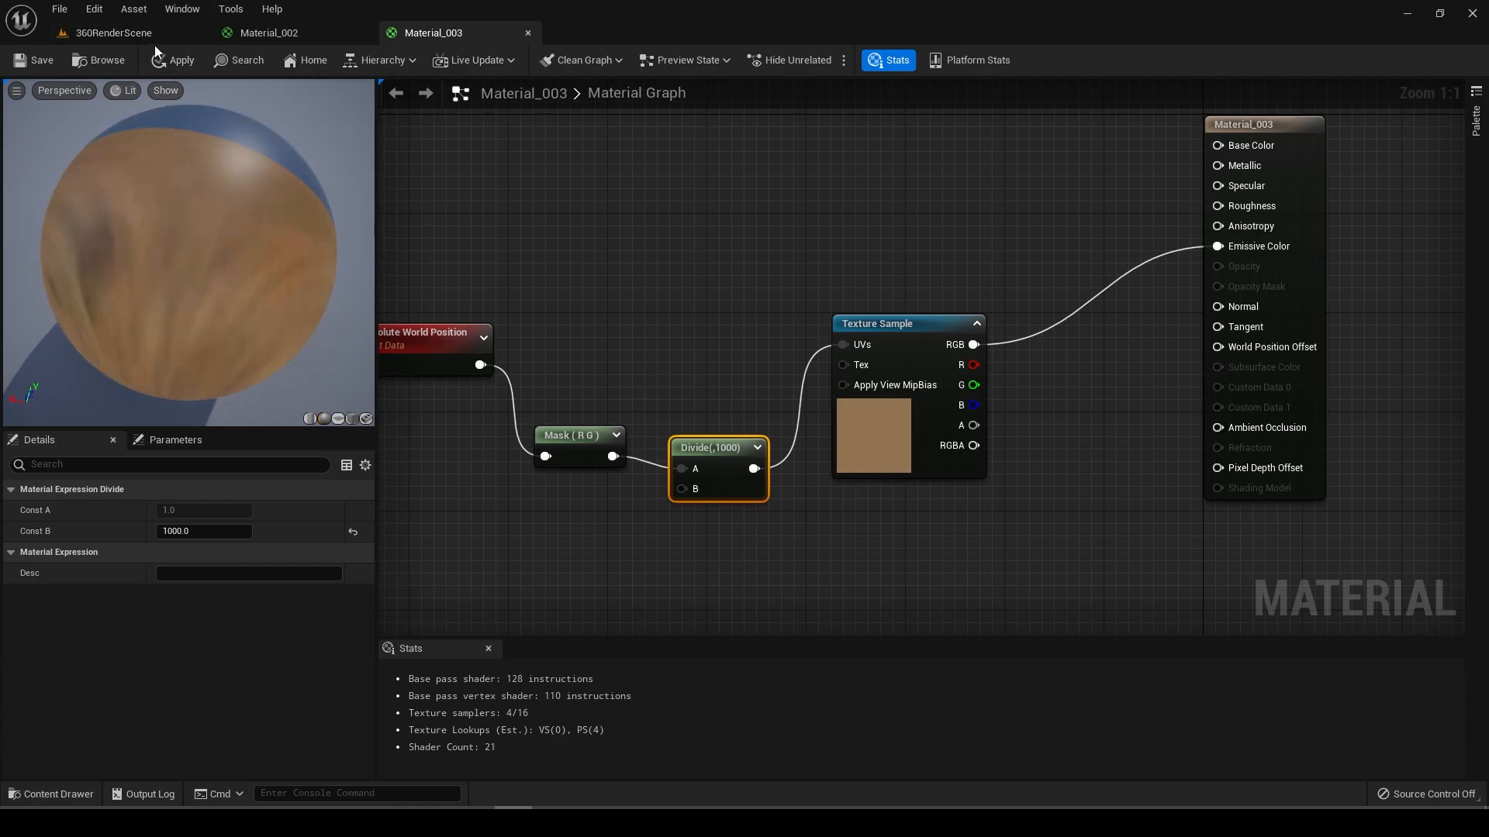
Step: Return to the 360RenderScene level and apply Material_003 to the Floor actor
left_click(114, 33)
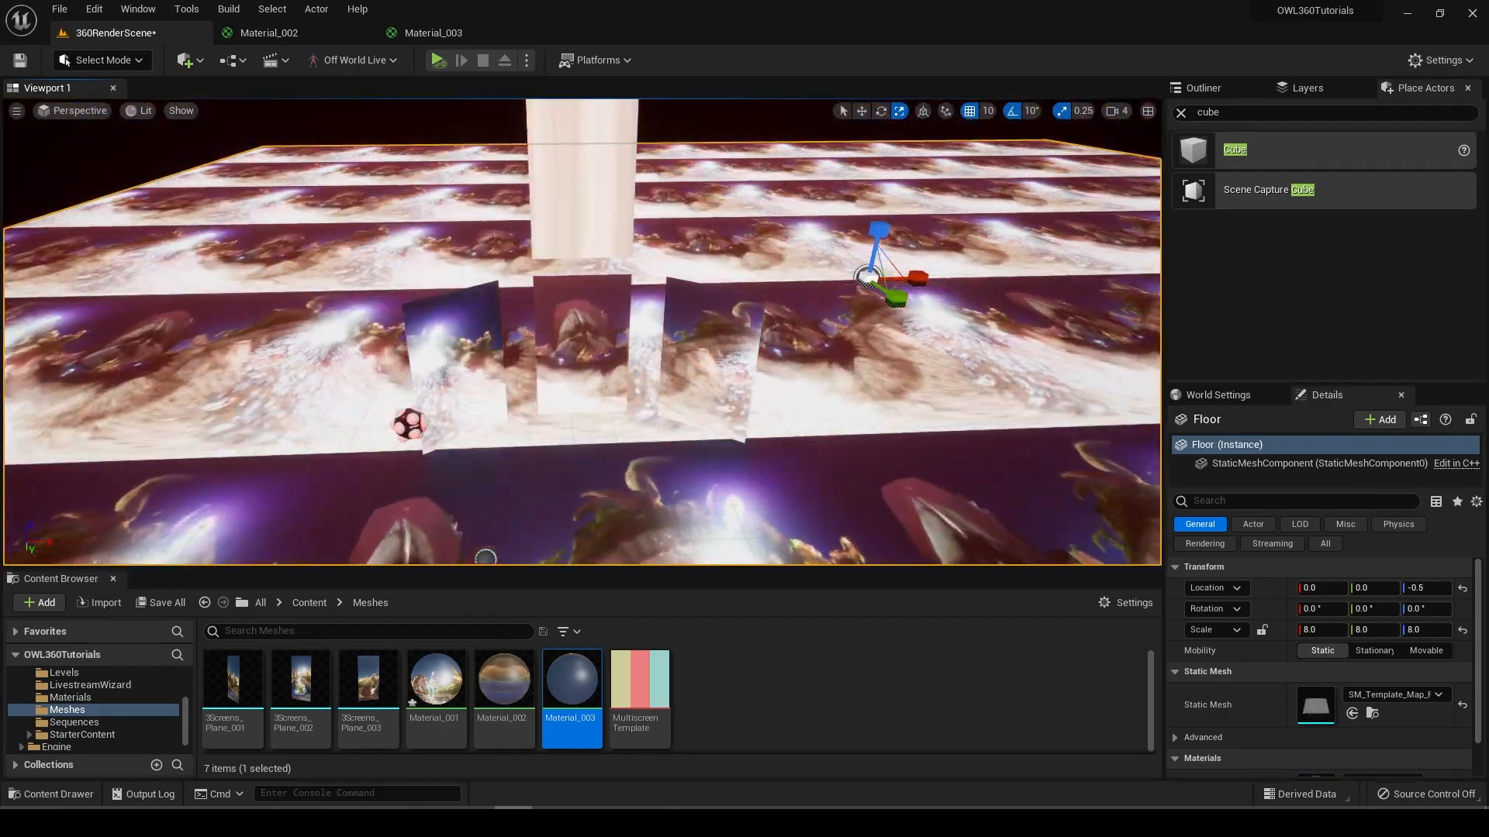
left_click(631, 371)
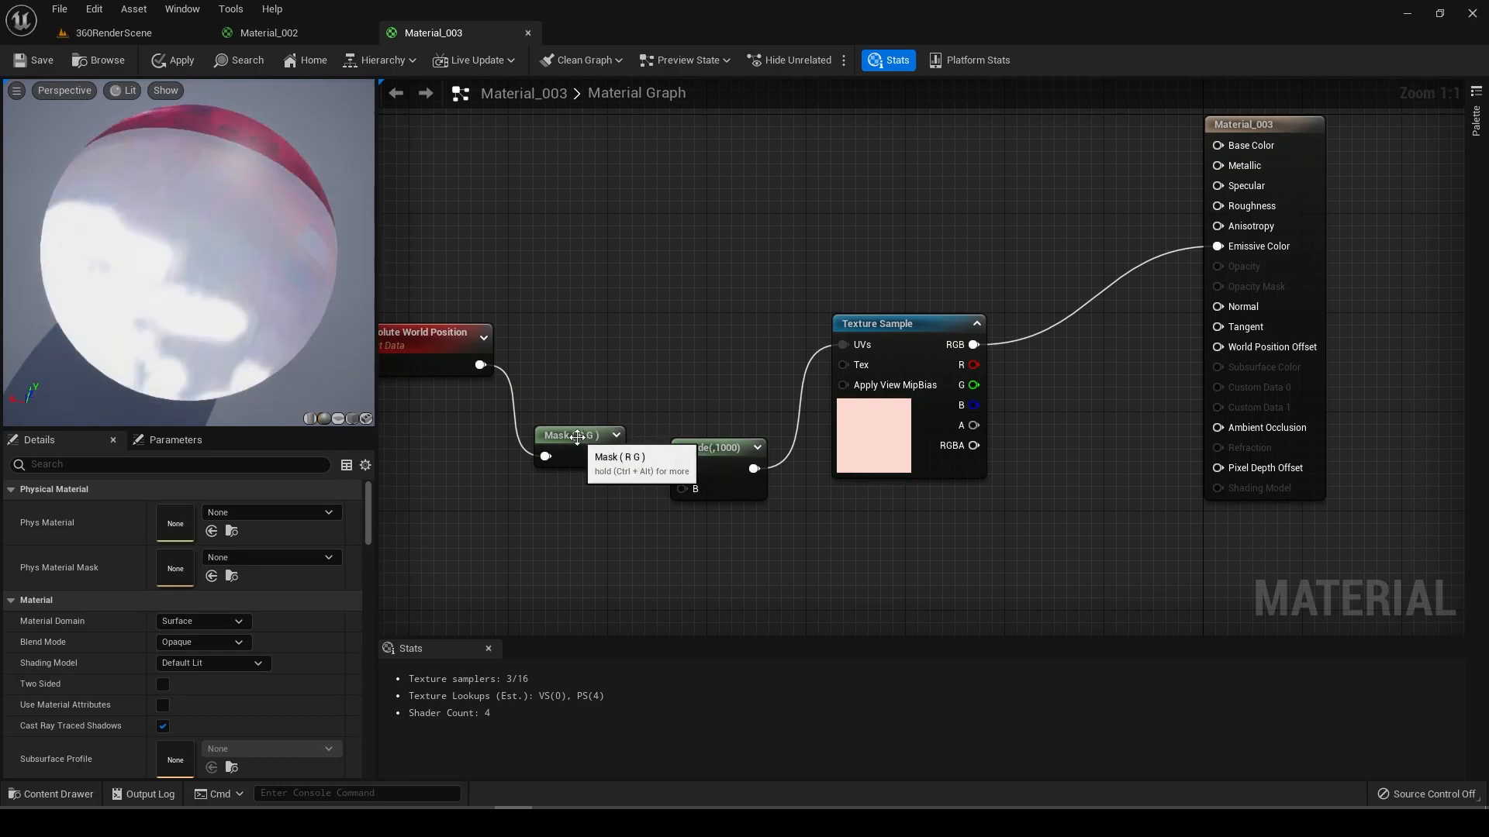
Step: Change the Mask node's channels from R,G to G,B and save Material_003
left_click(578, 435)
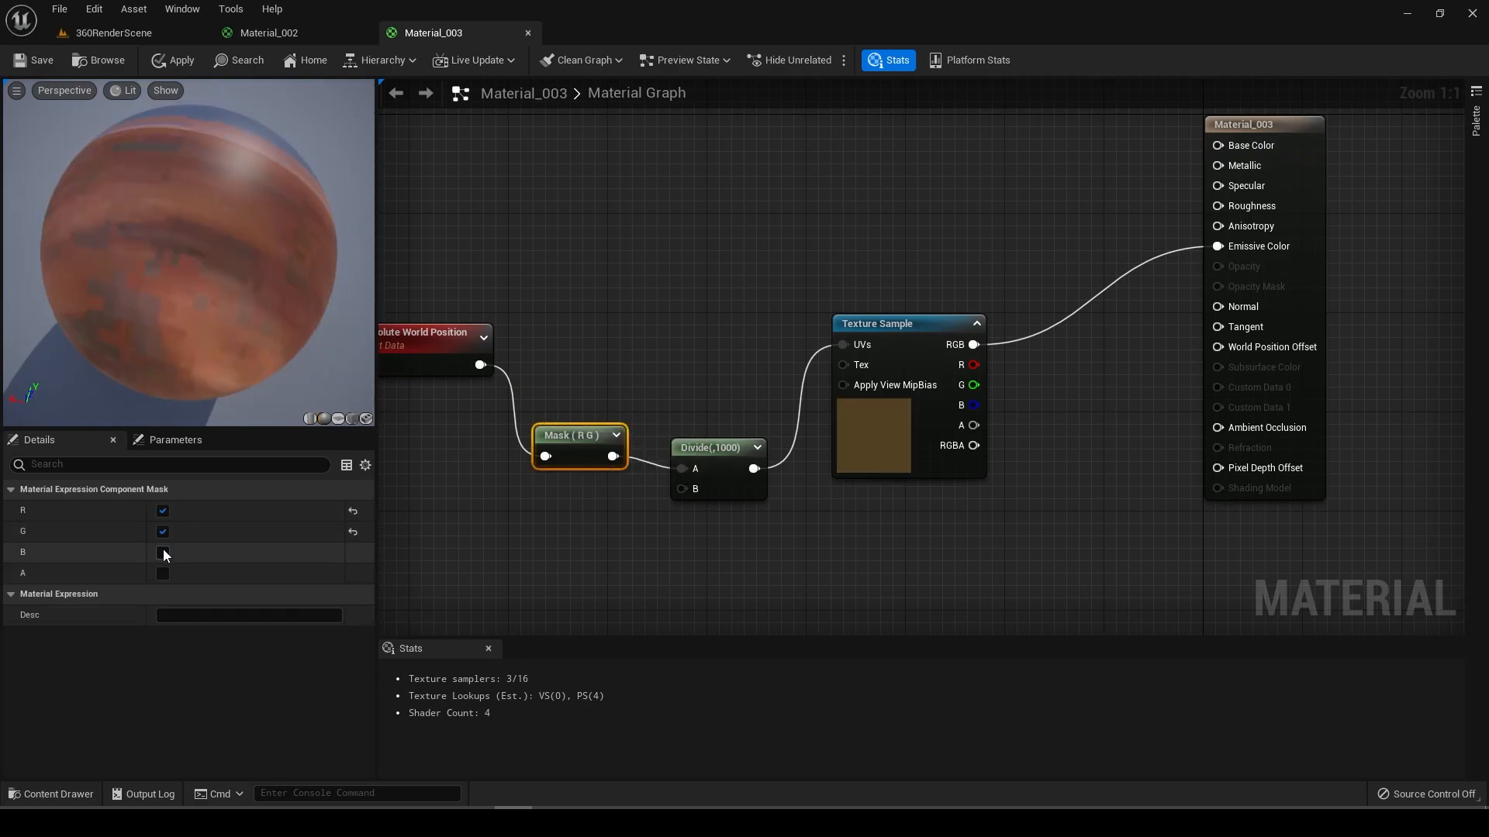
left_click(162, 551)
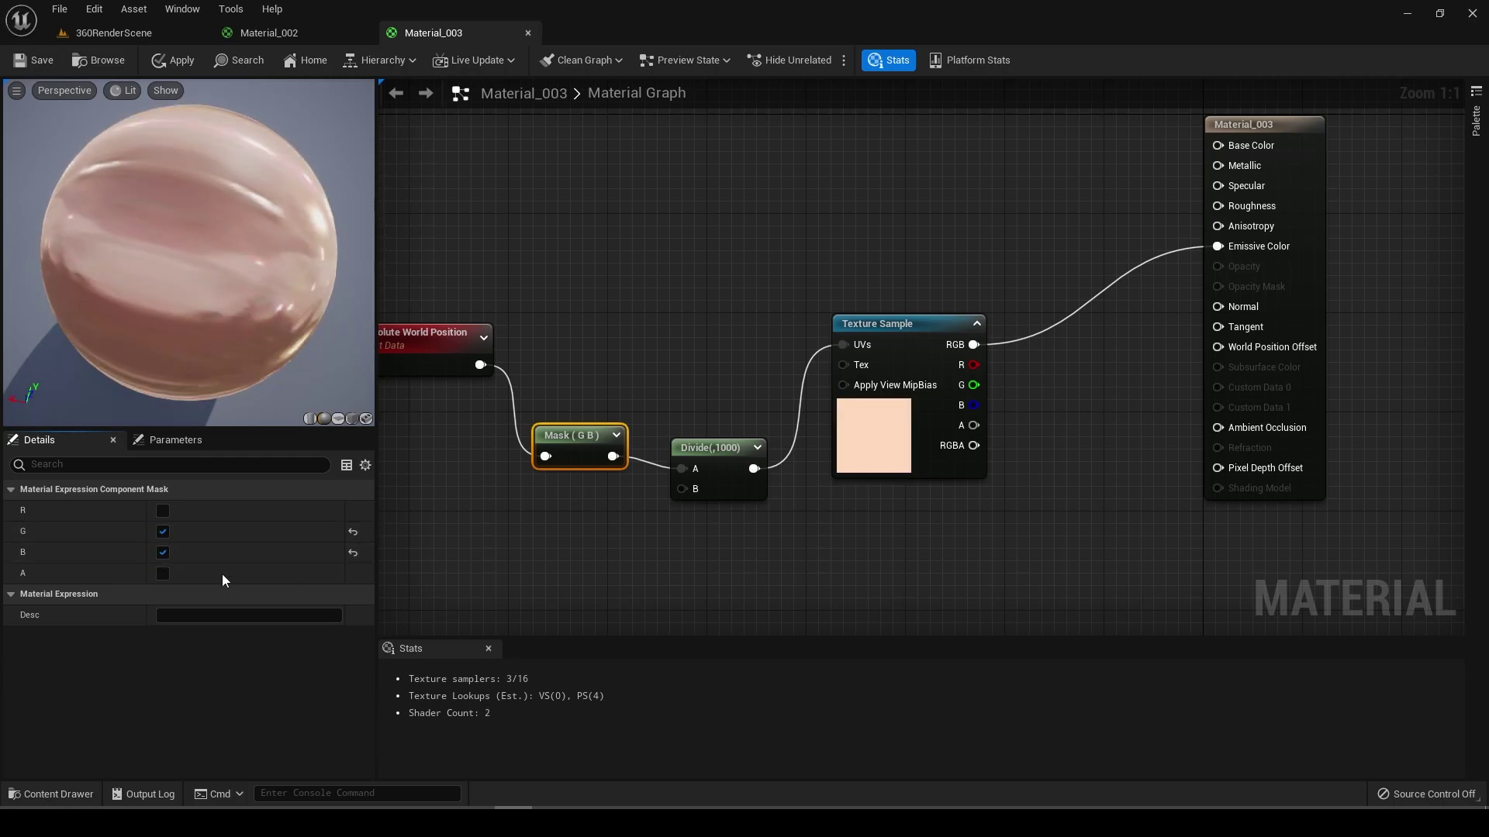
left_click(162, 572)
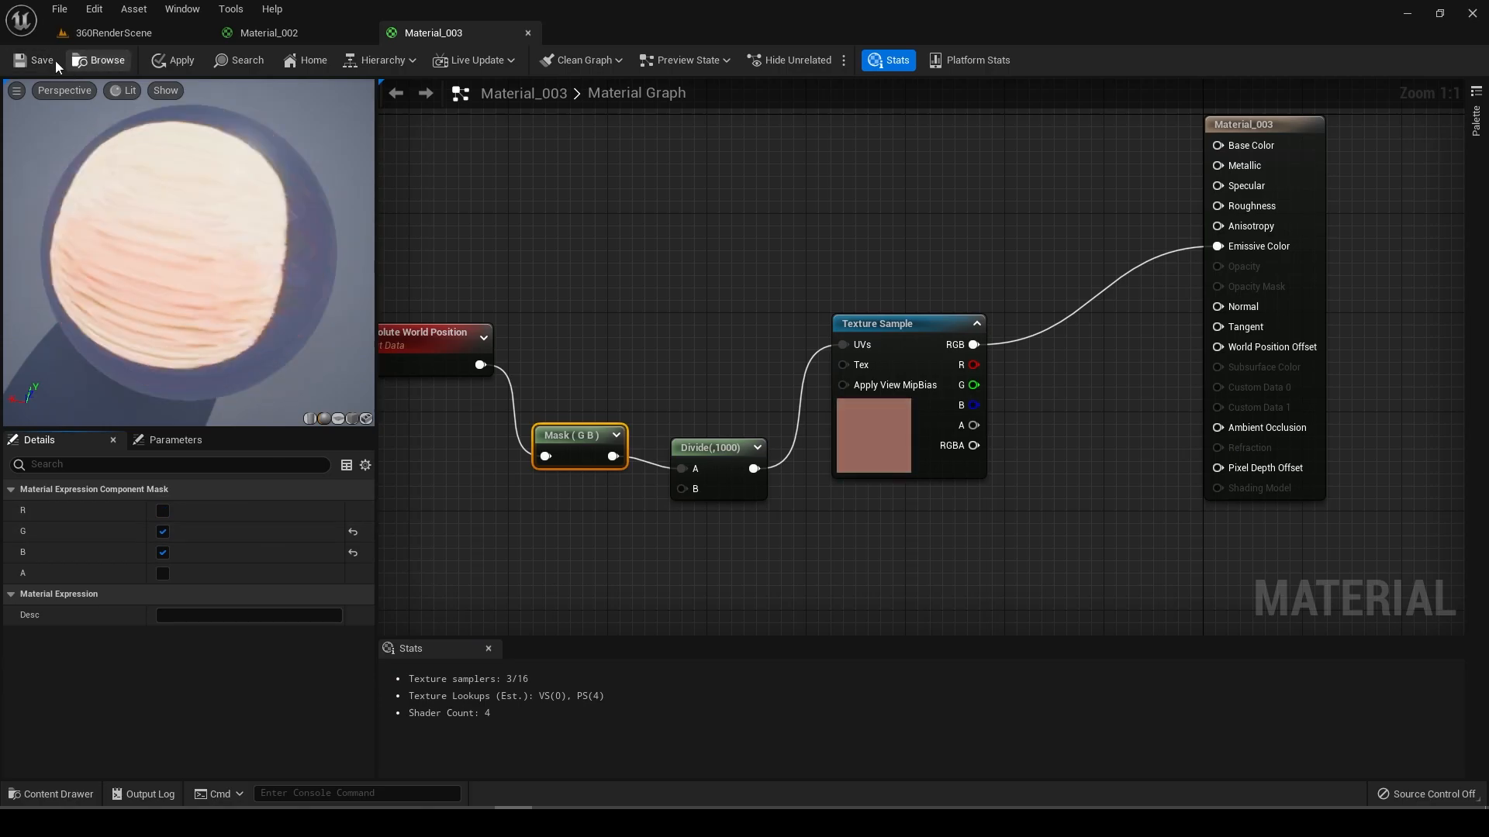
left_click(35, 59)
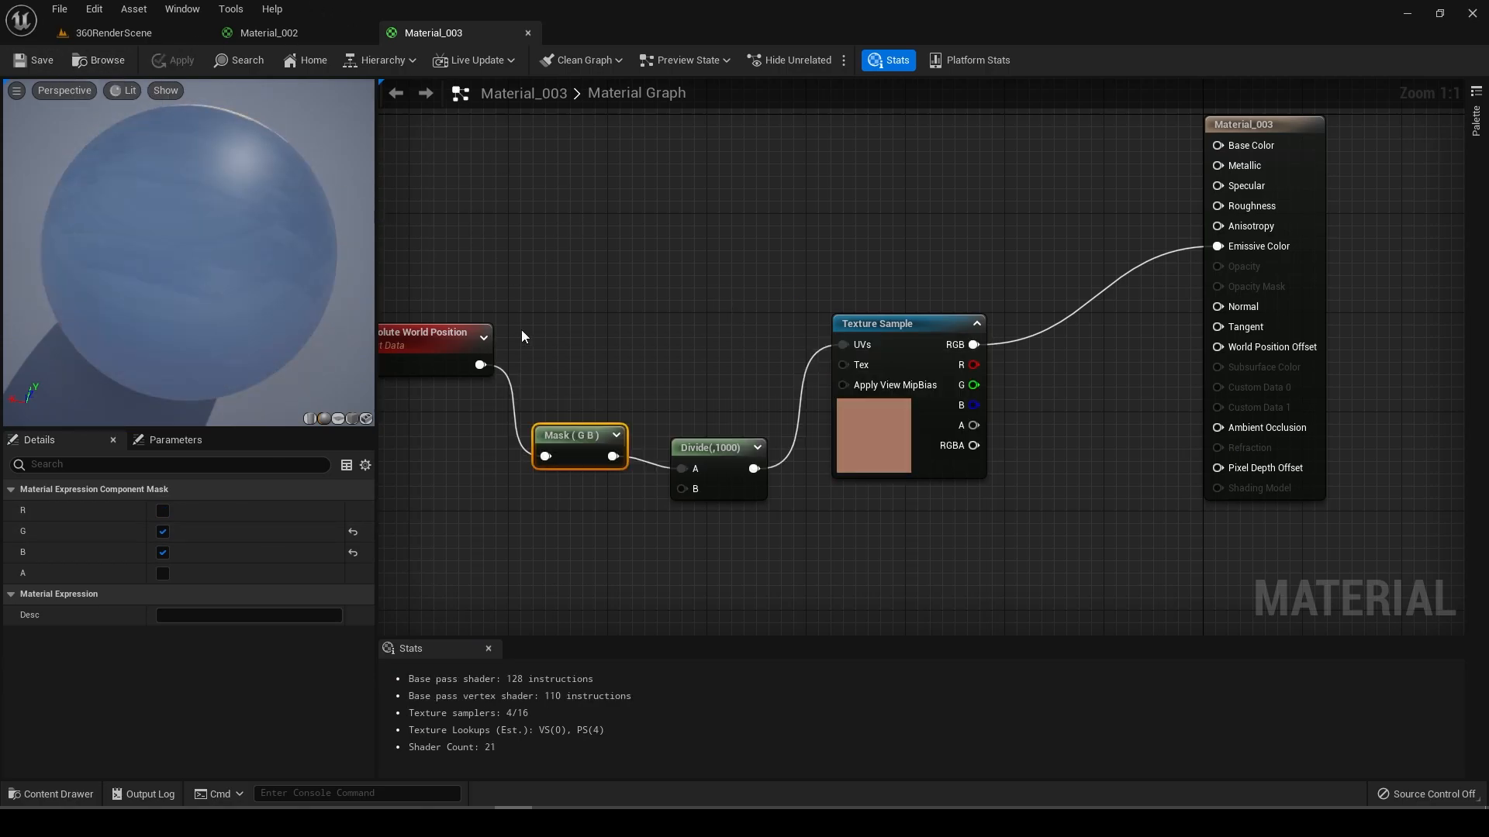
left_click(112, 33)
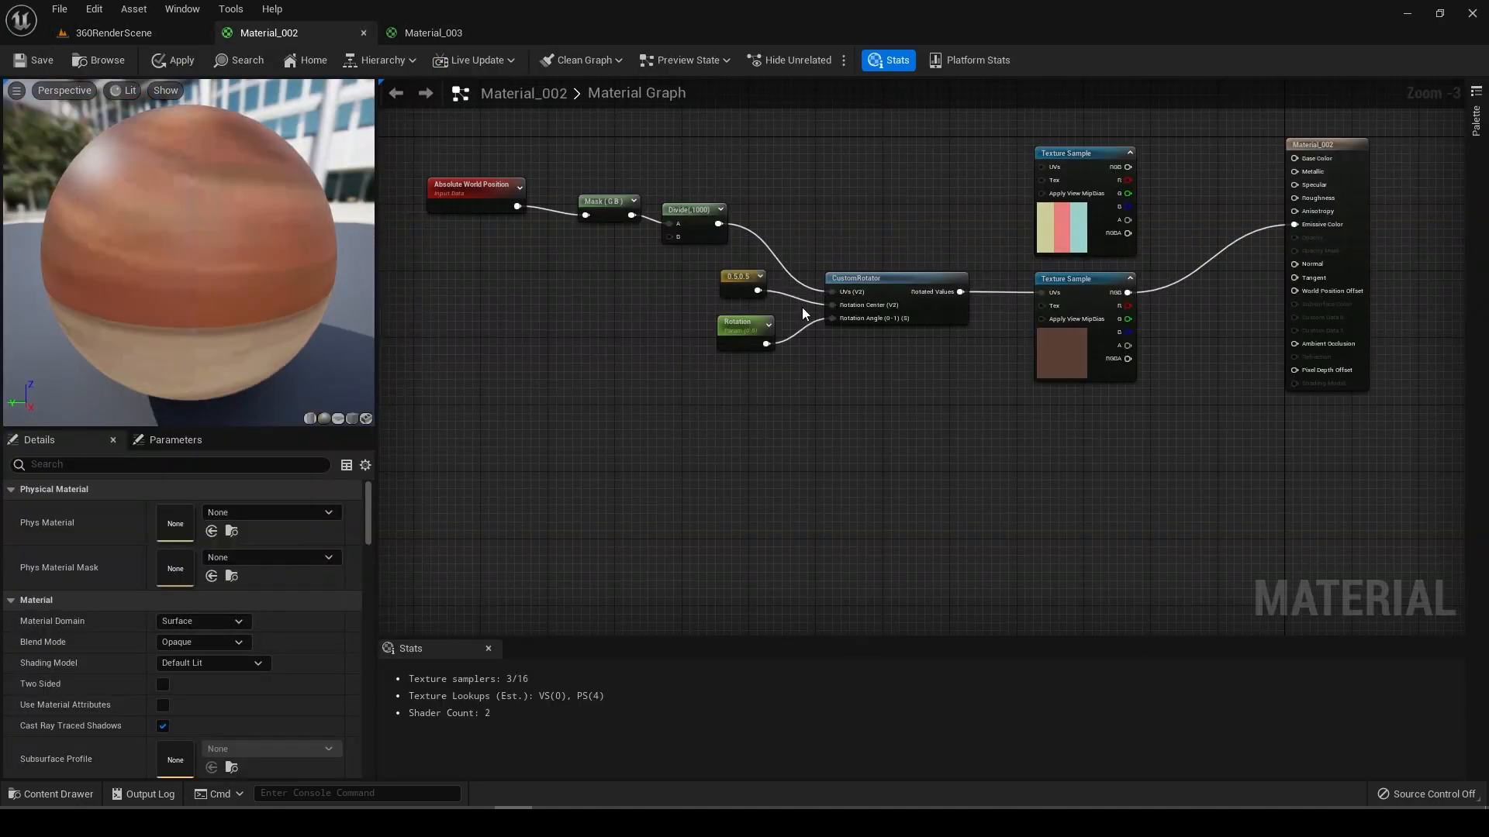
Step: Feed the texture UVs through a CustomRotator with centre 0.5,0.5 and angle 0.5
left_click(428, 32)
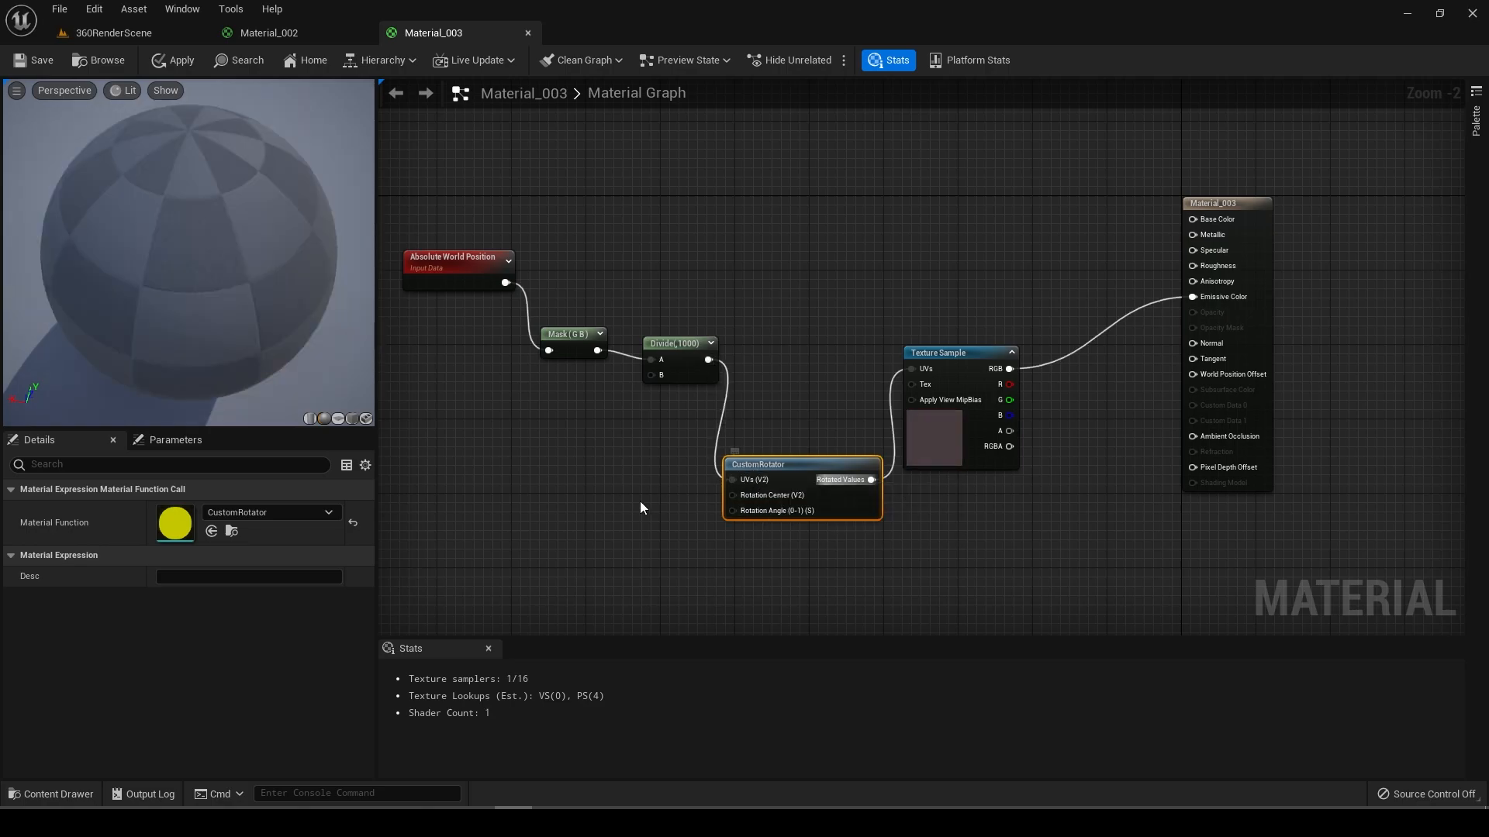
left_click(528, 439)
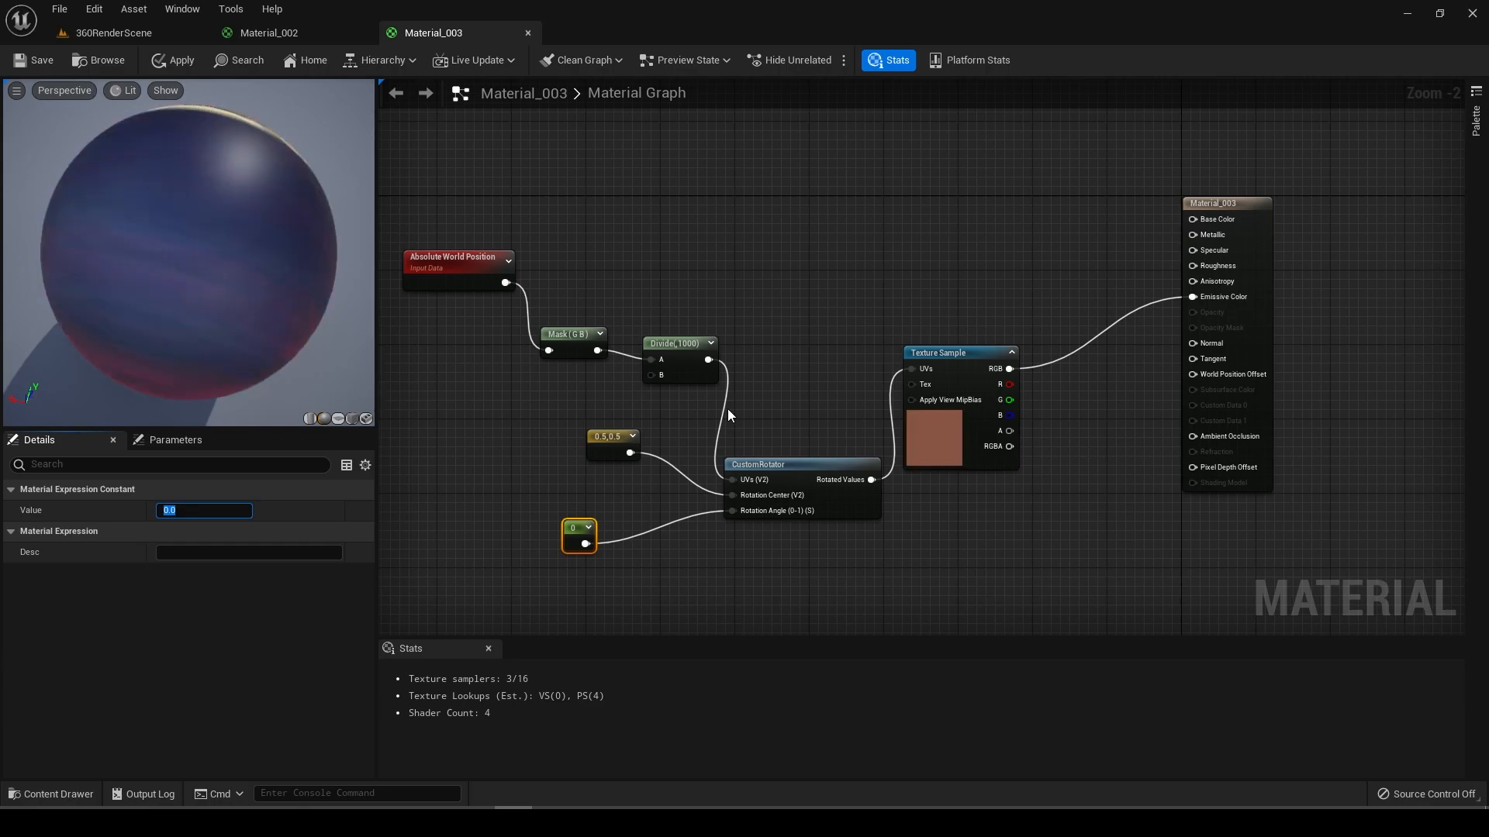
type("0.25")
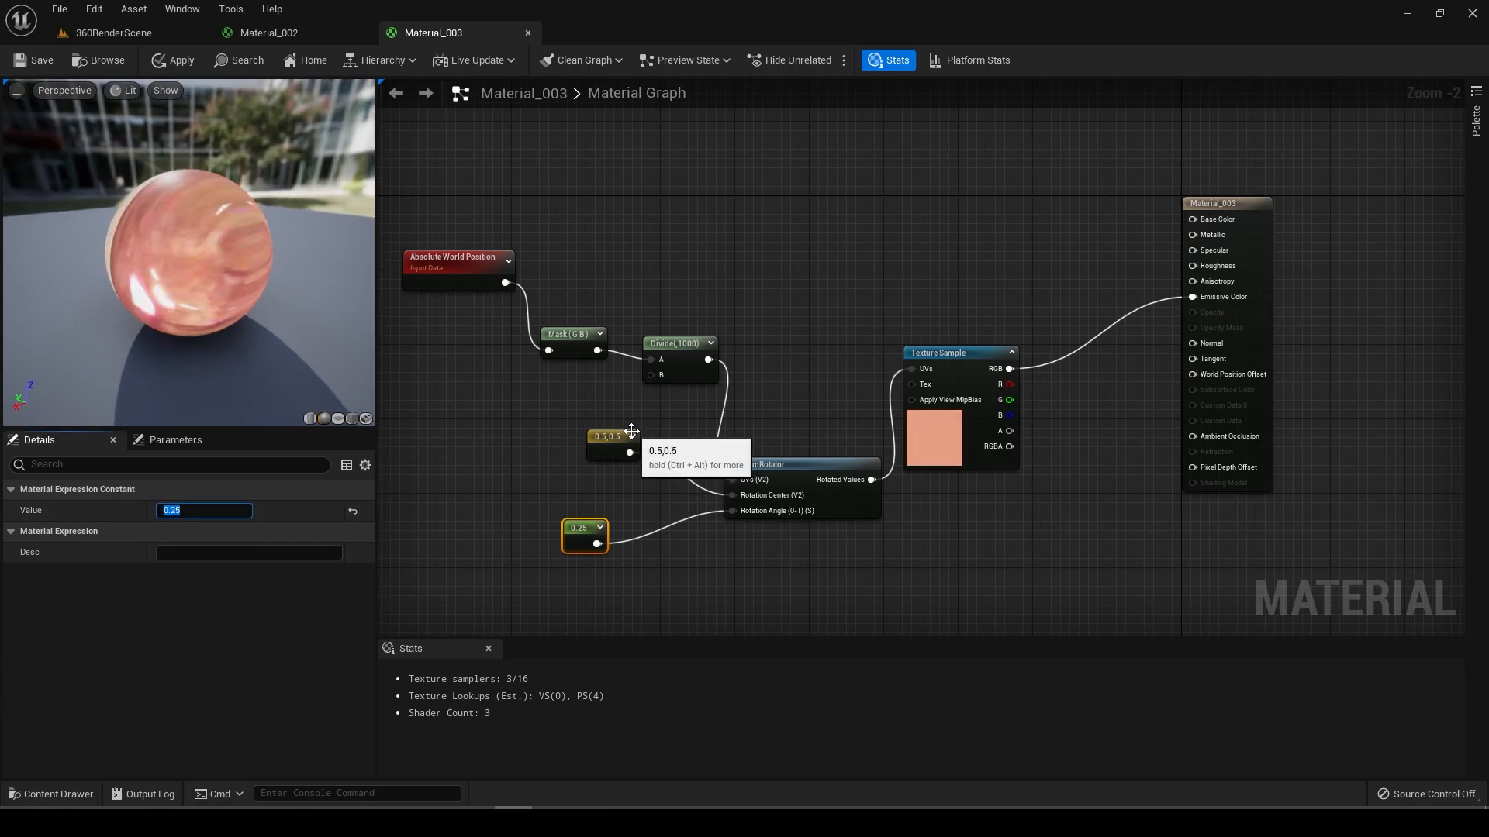
scroll("down", 3)
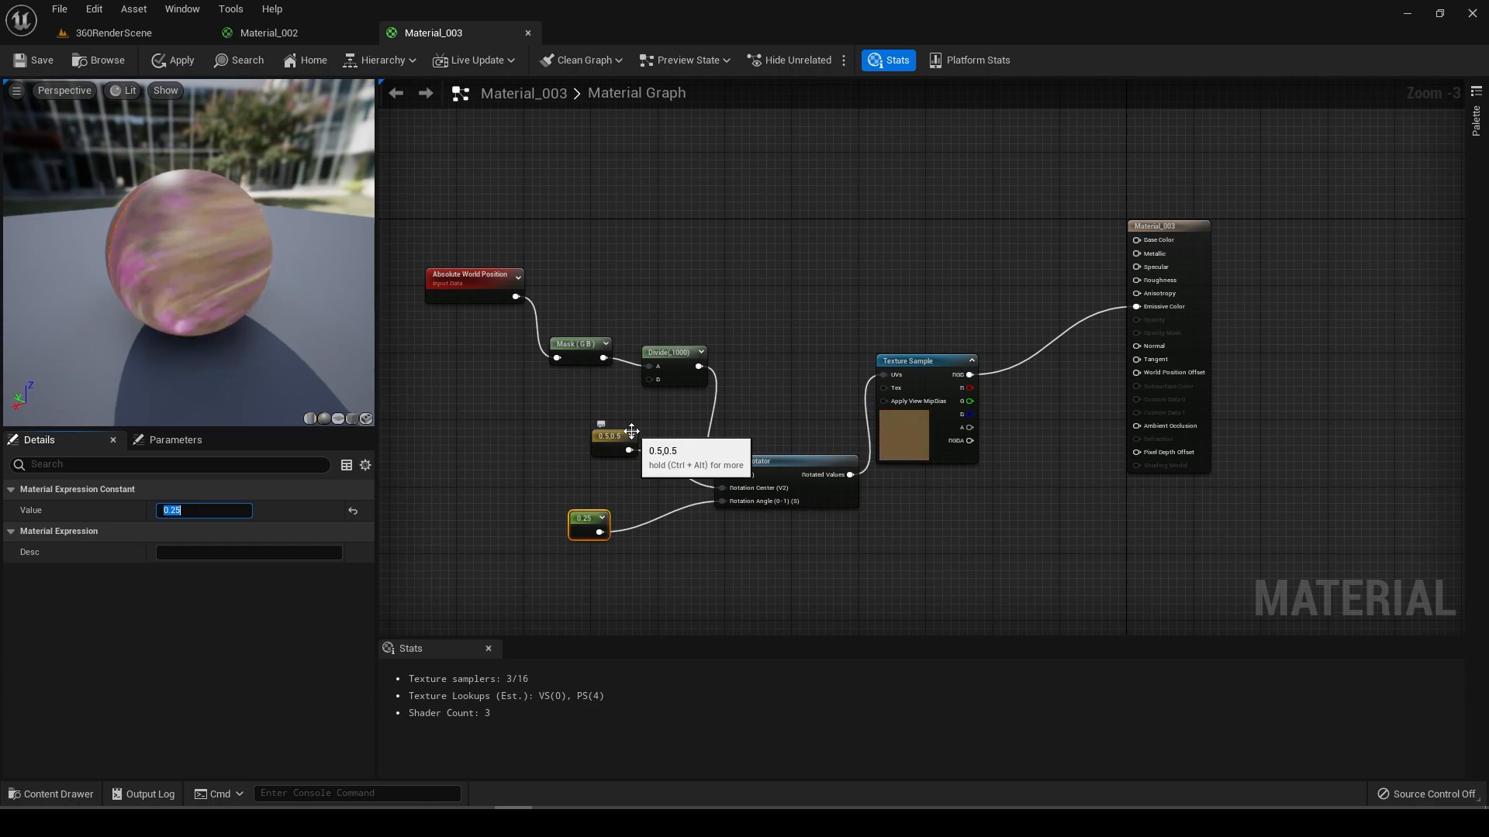
type("0.5")
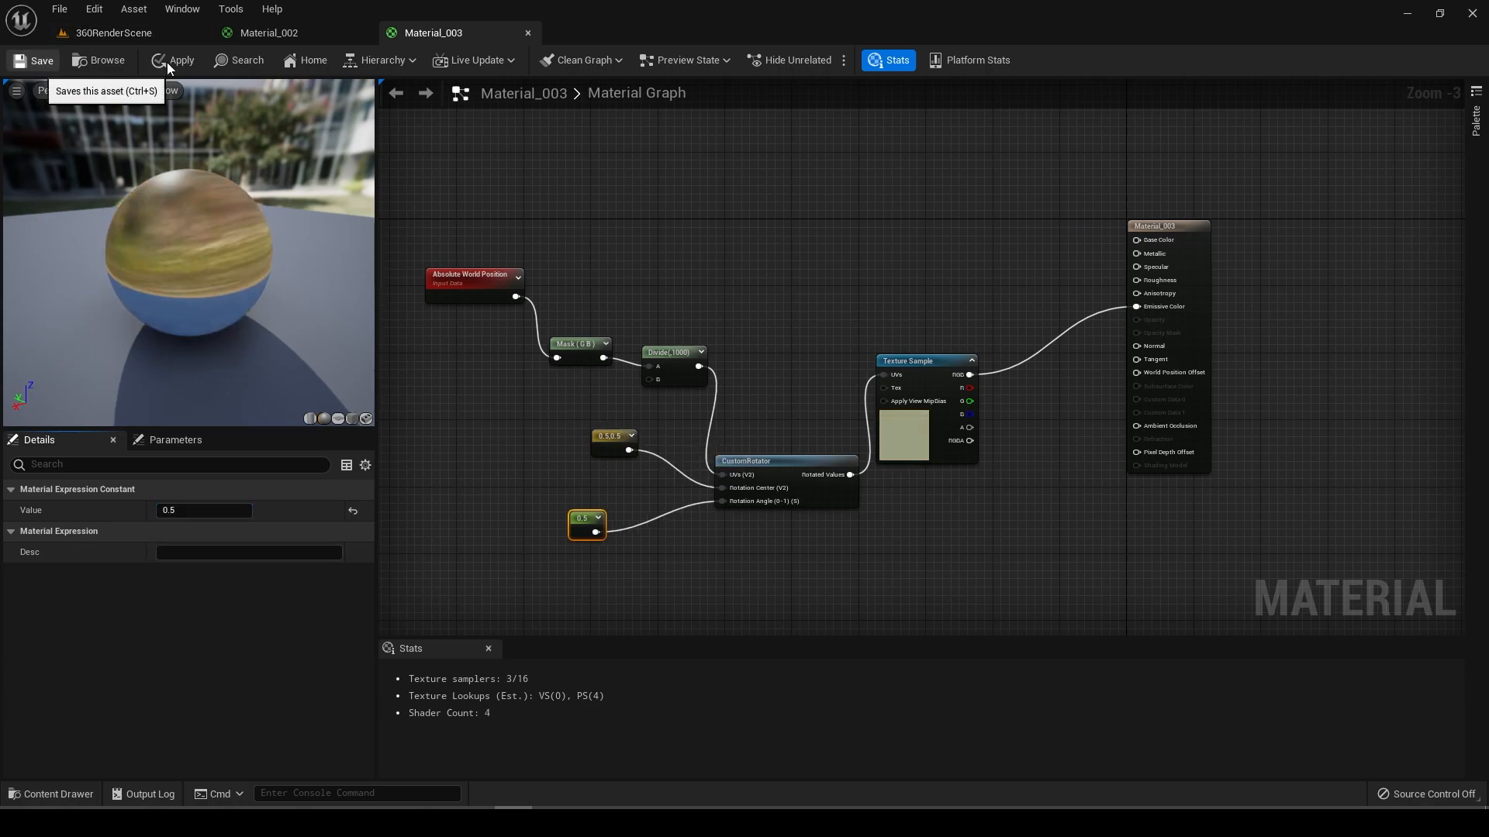
Step: Apply Material_003's CustomRotator changes and switch to the Material_002 graph
left_click(180, 60)
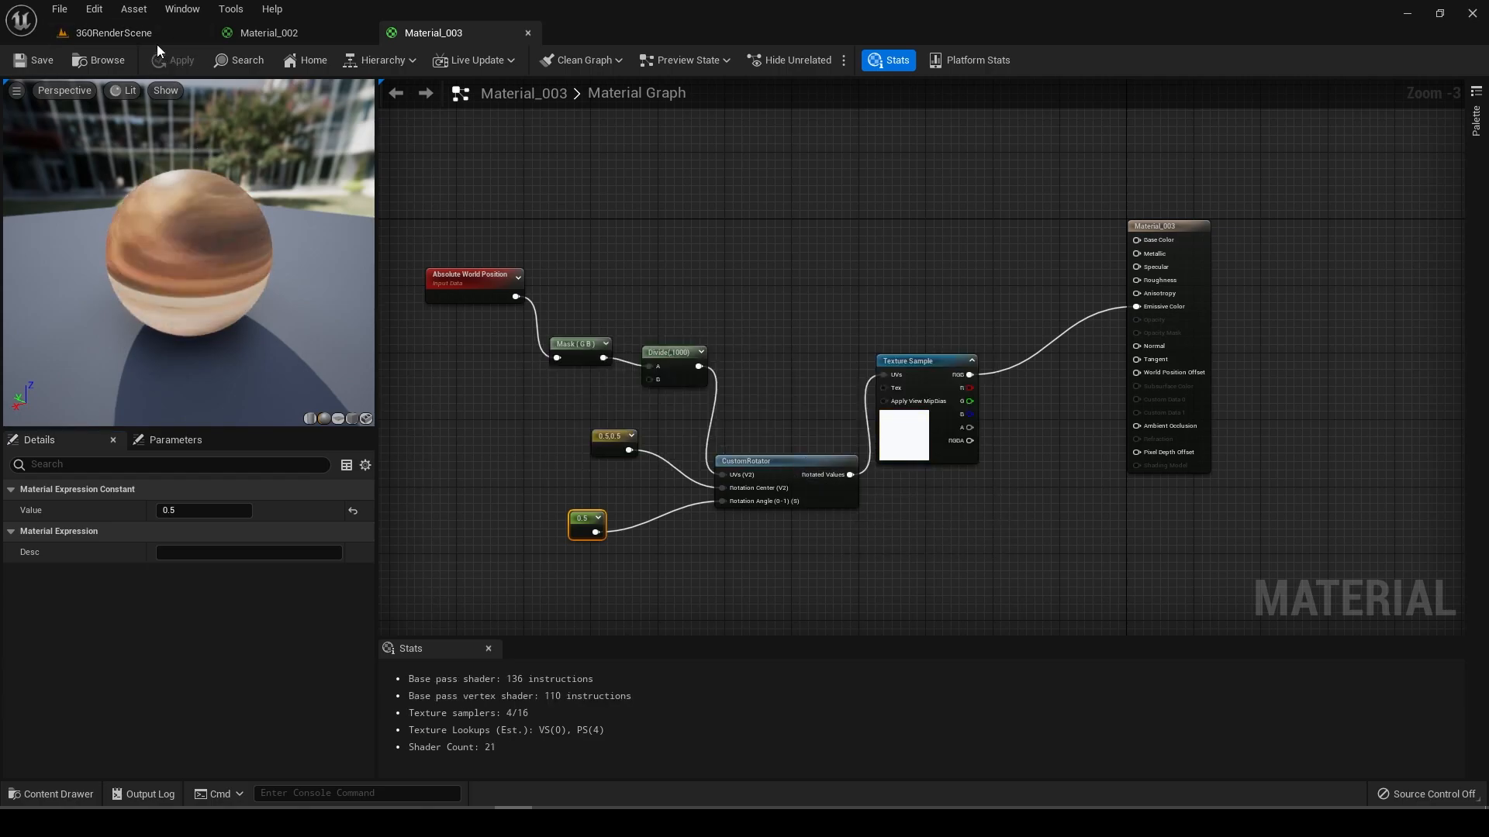
left_click(104, 33)
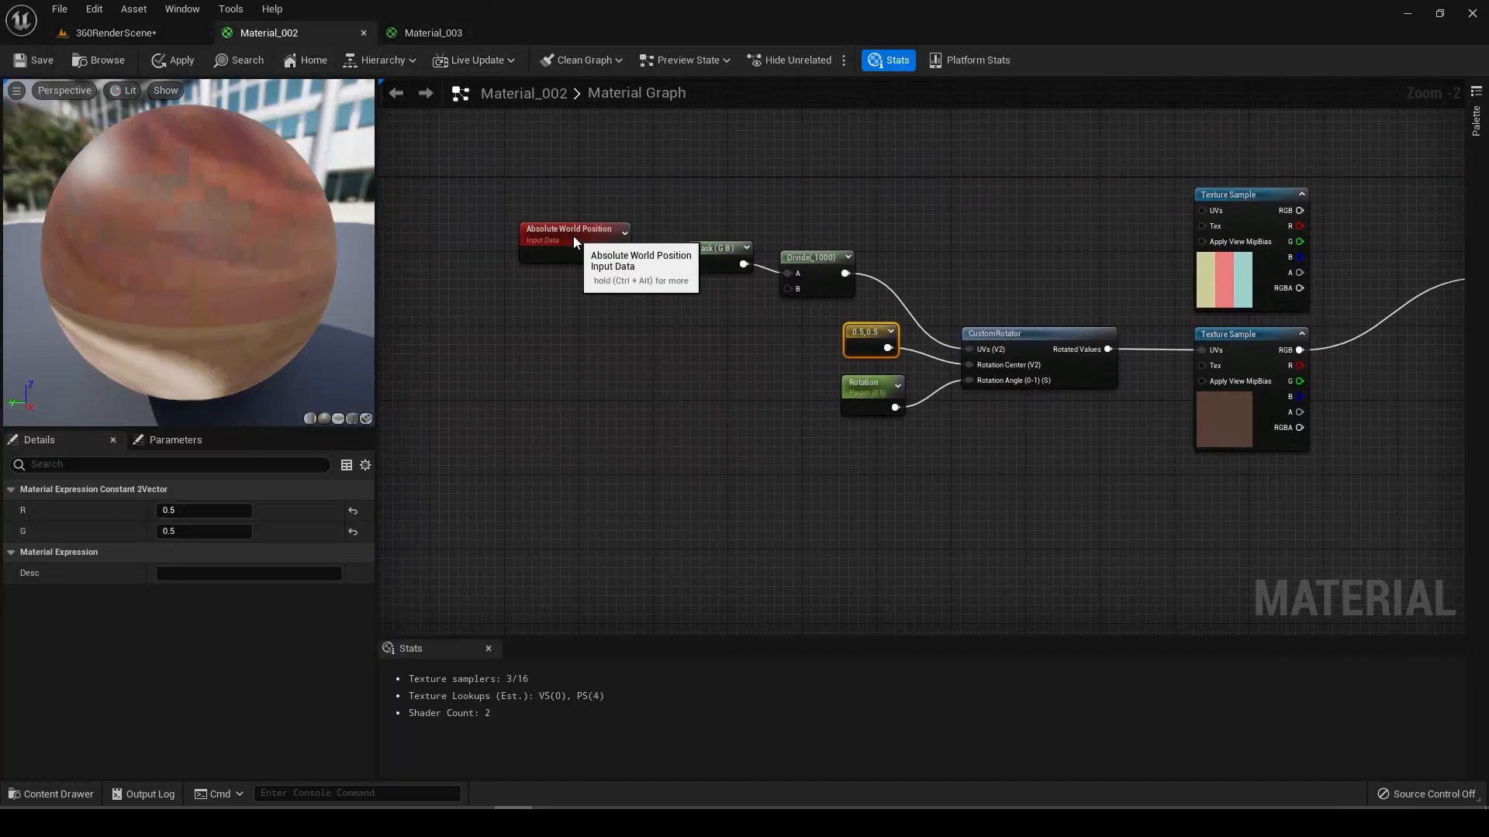
Step: Drop a Rotator node in Material_002 and assign Material_003 to the eight screen planes
left_click(570, 228)
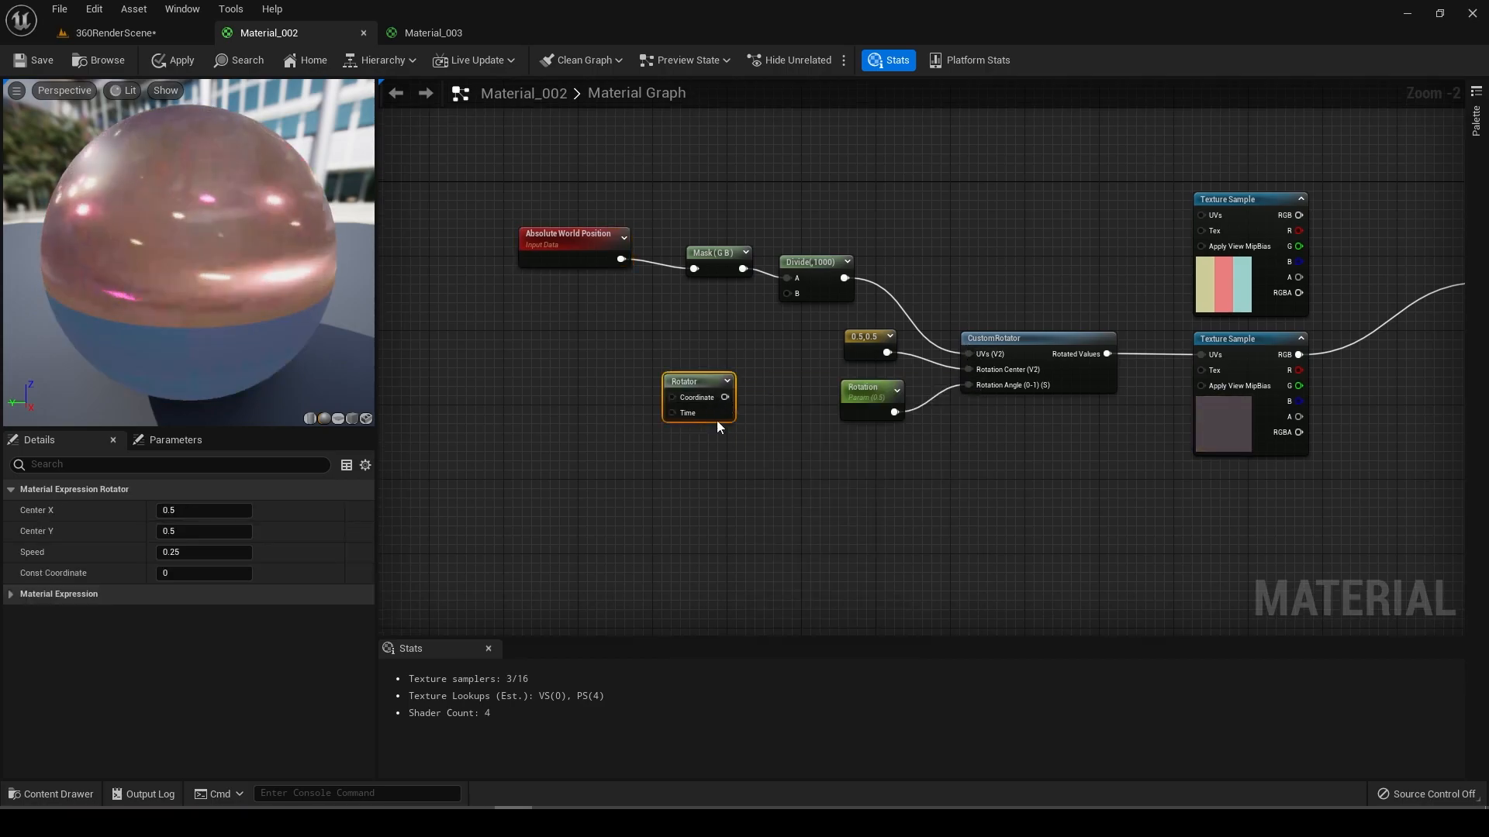
mouse_move(693, 389)
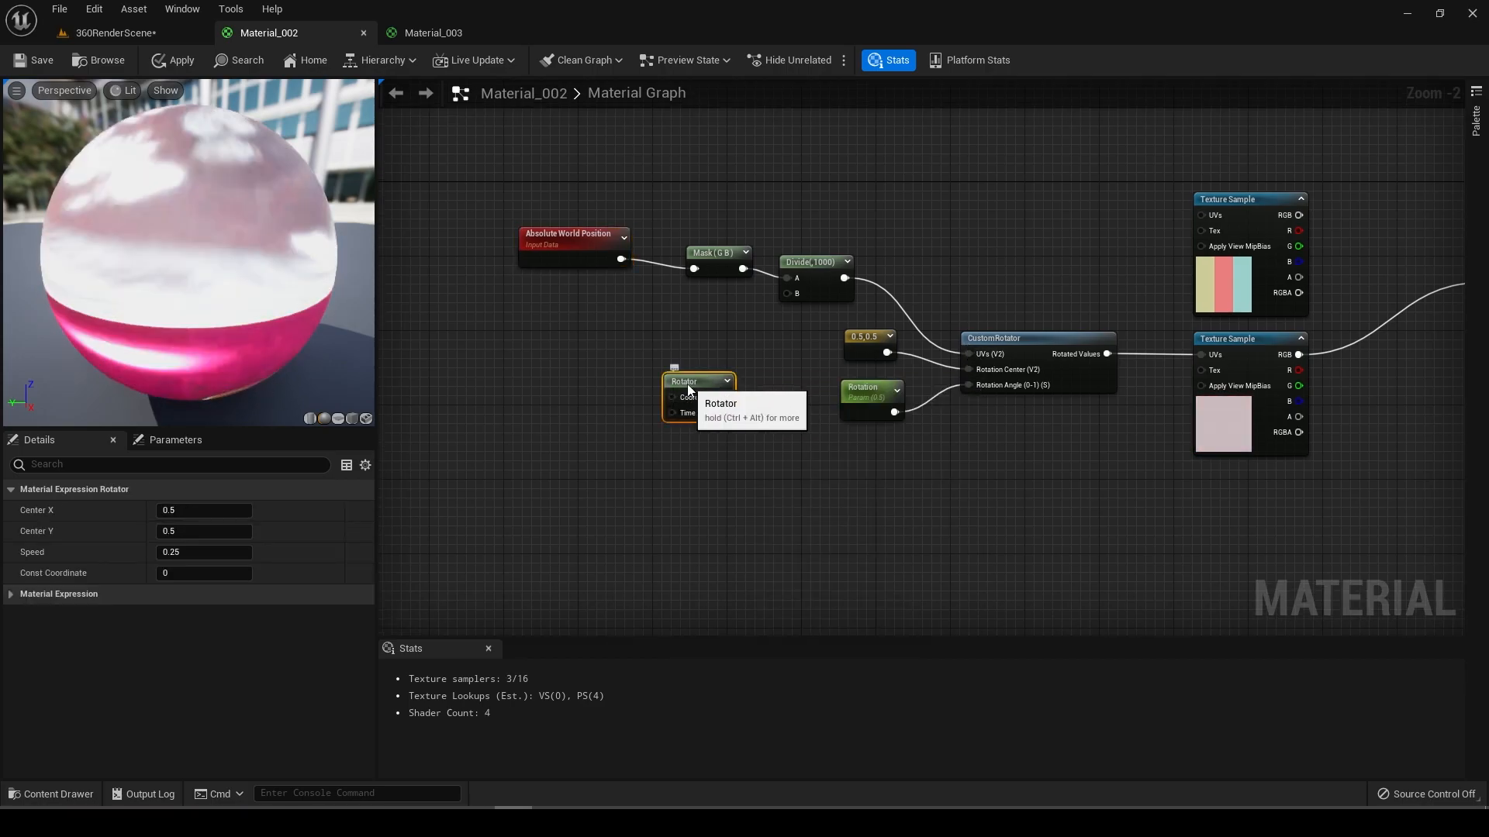
left_click(121, 32)
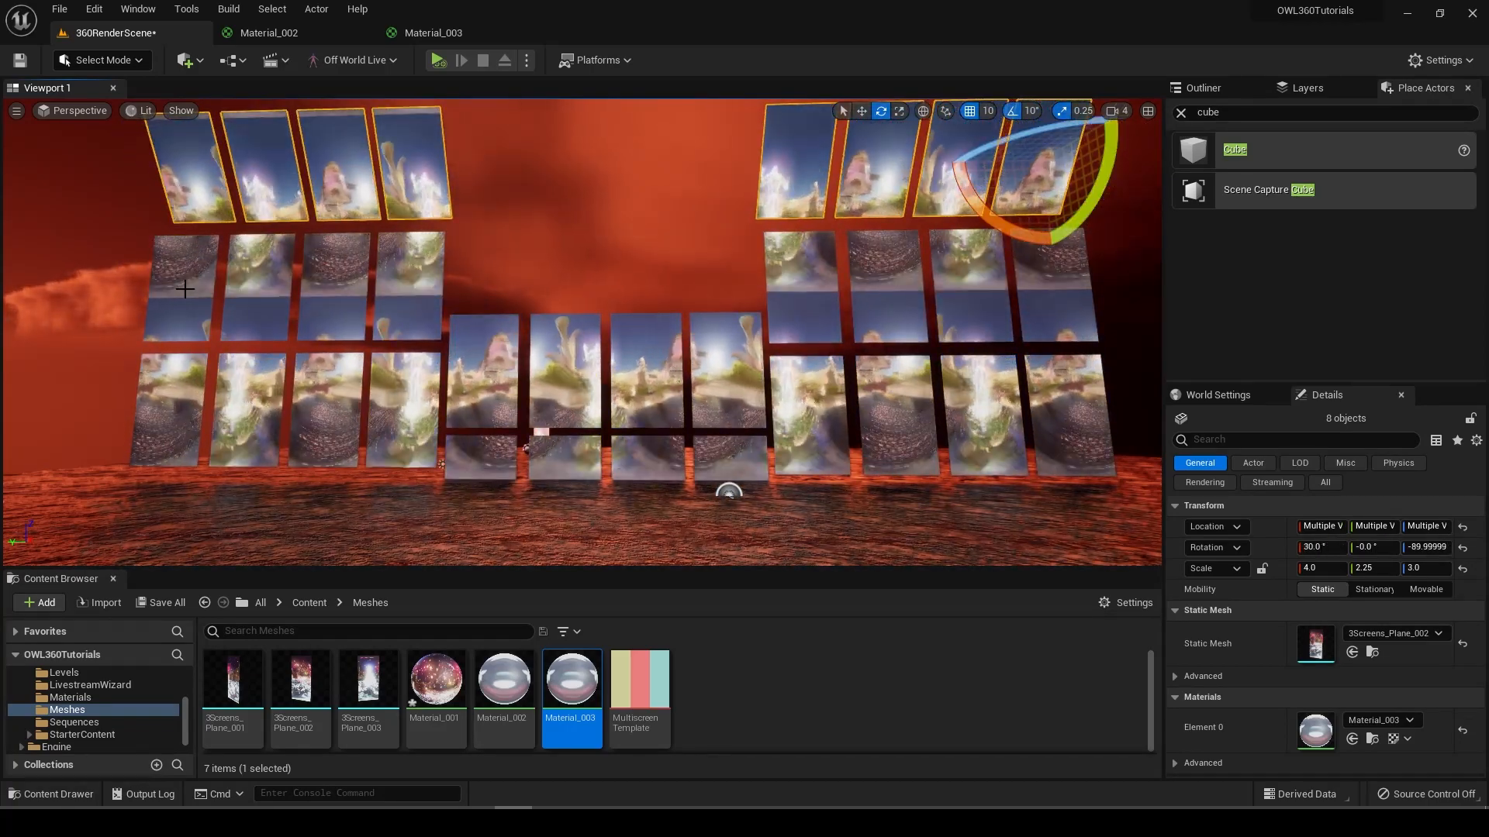
left_click(241, 280)
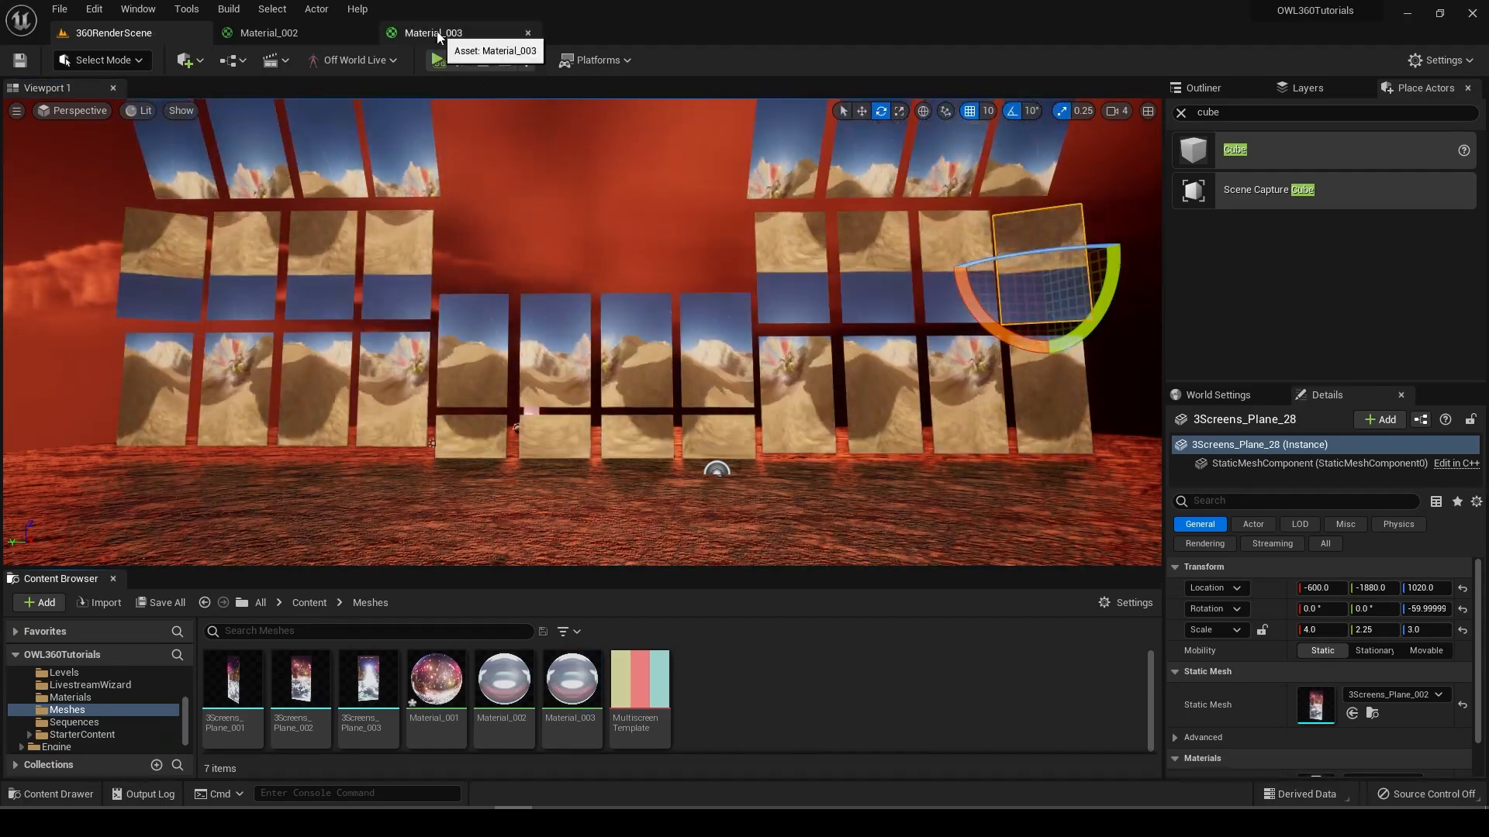
left_click(431, 33)
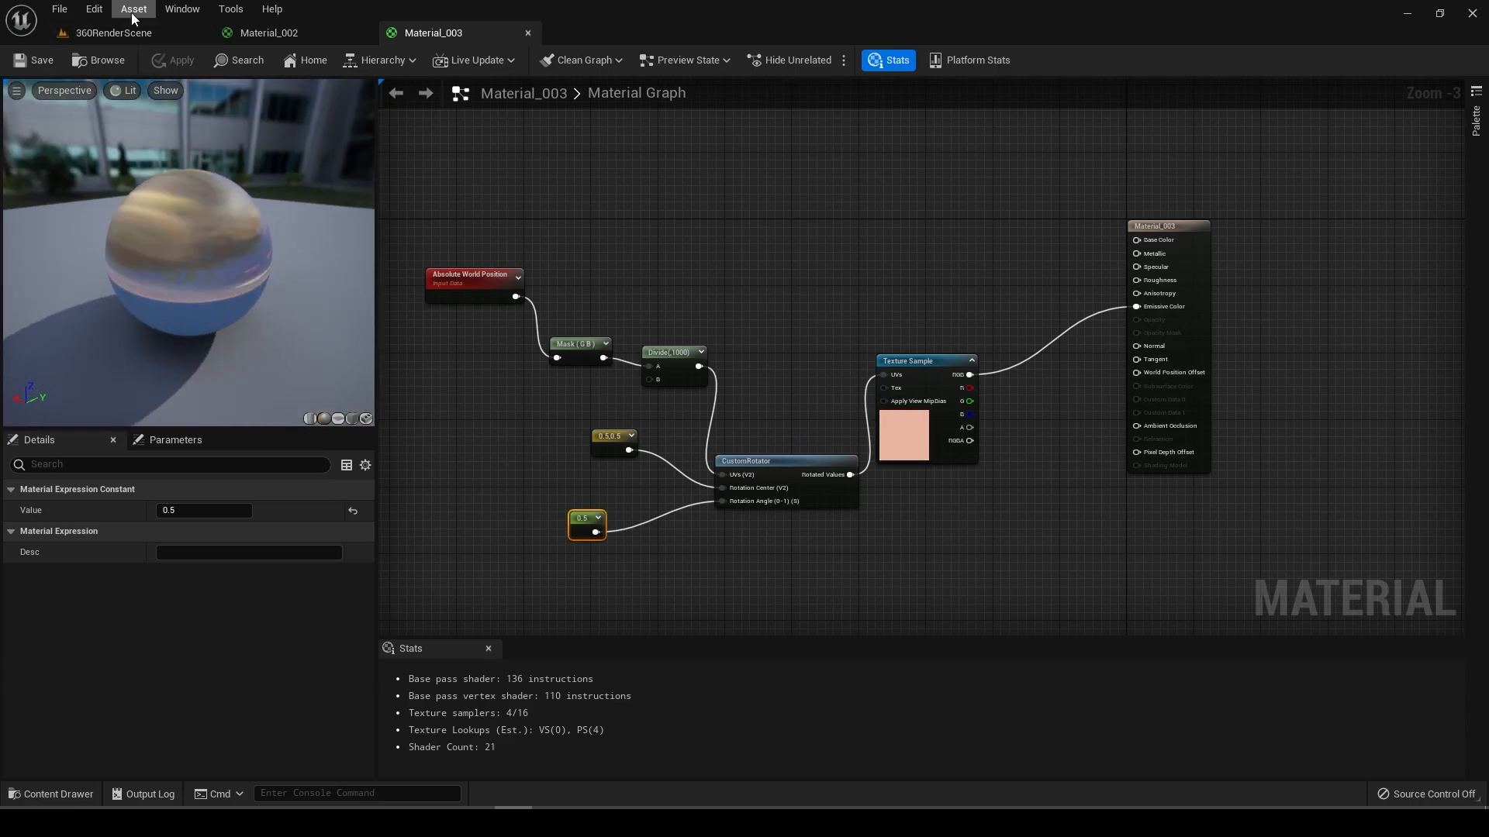
mouse_move(112, 33)
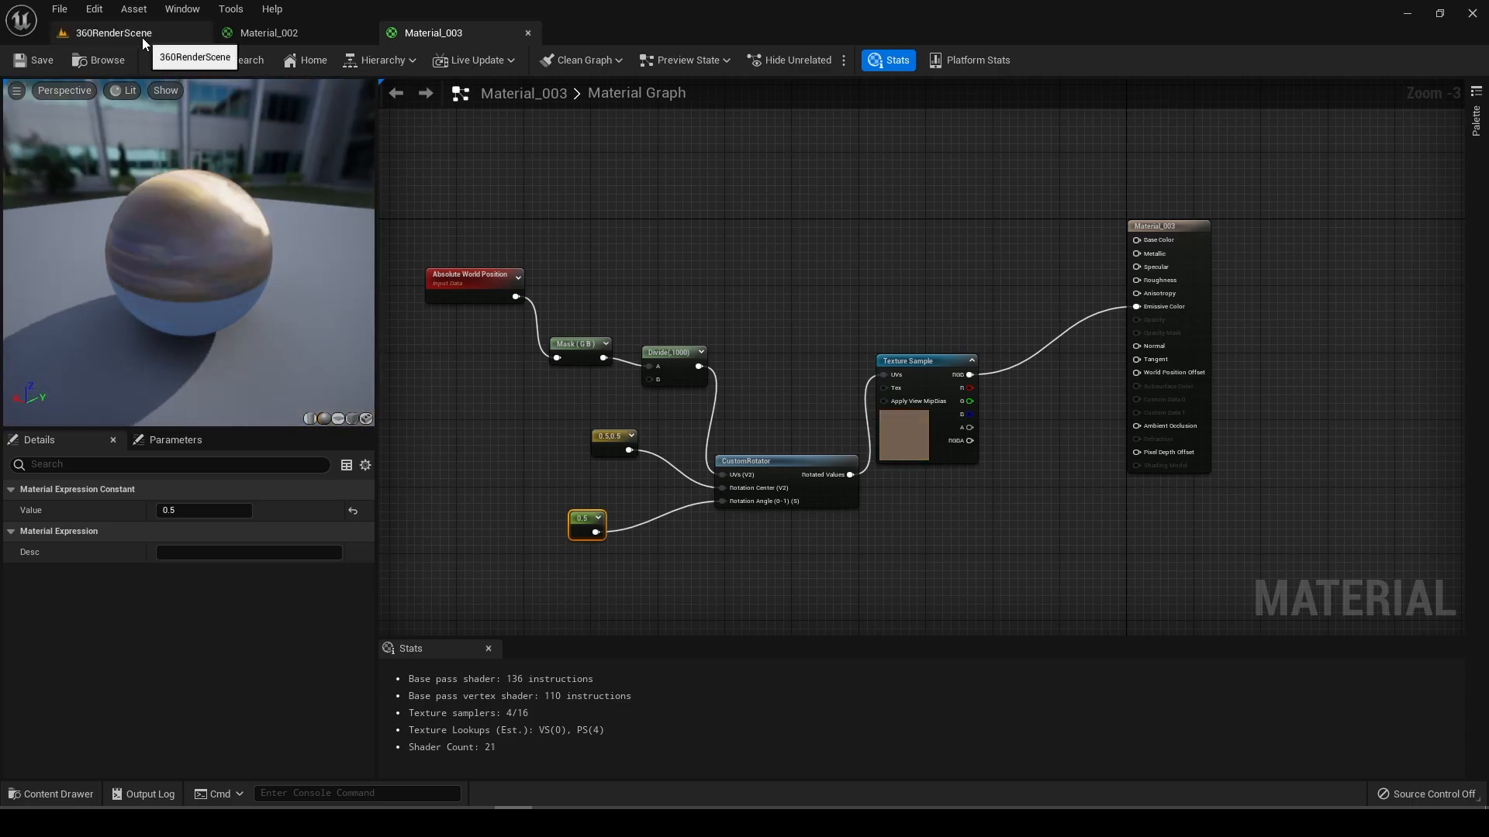
left_click(111, 33)
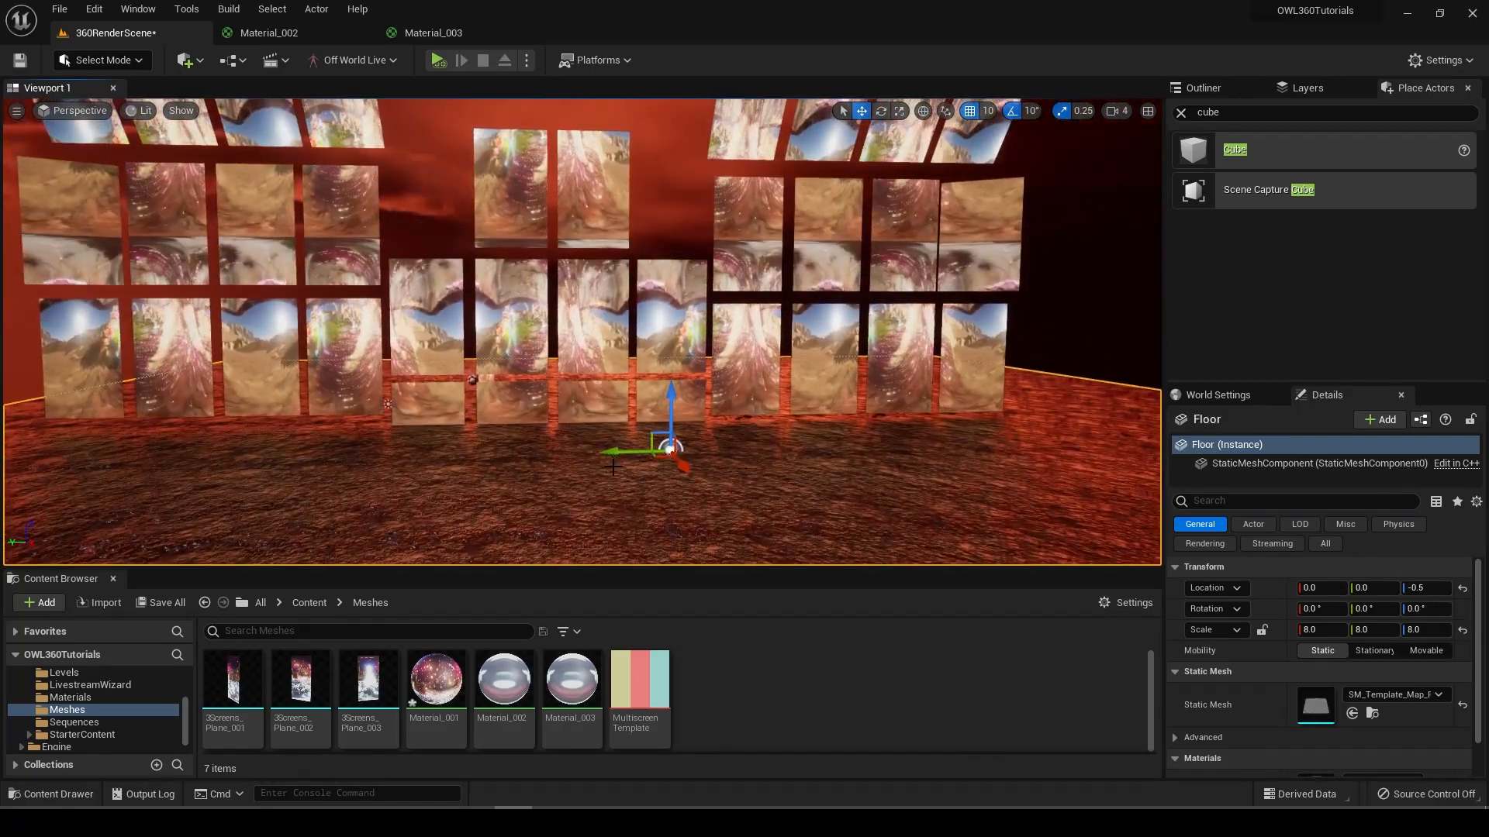
Step: Multiply the texture RGB by 100 into Emissive Color and apply Material_003
left_click(571, 684)
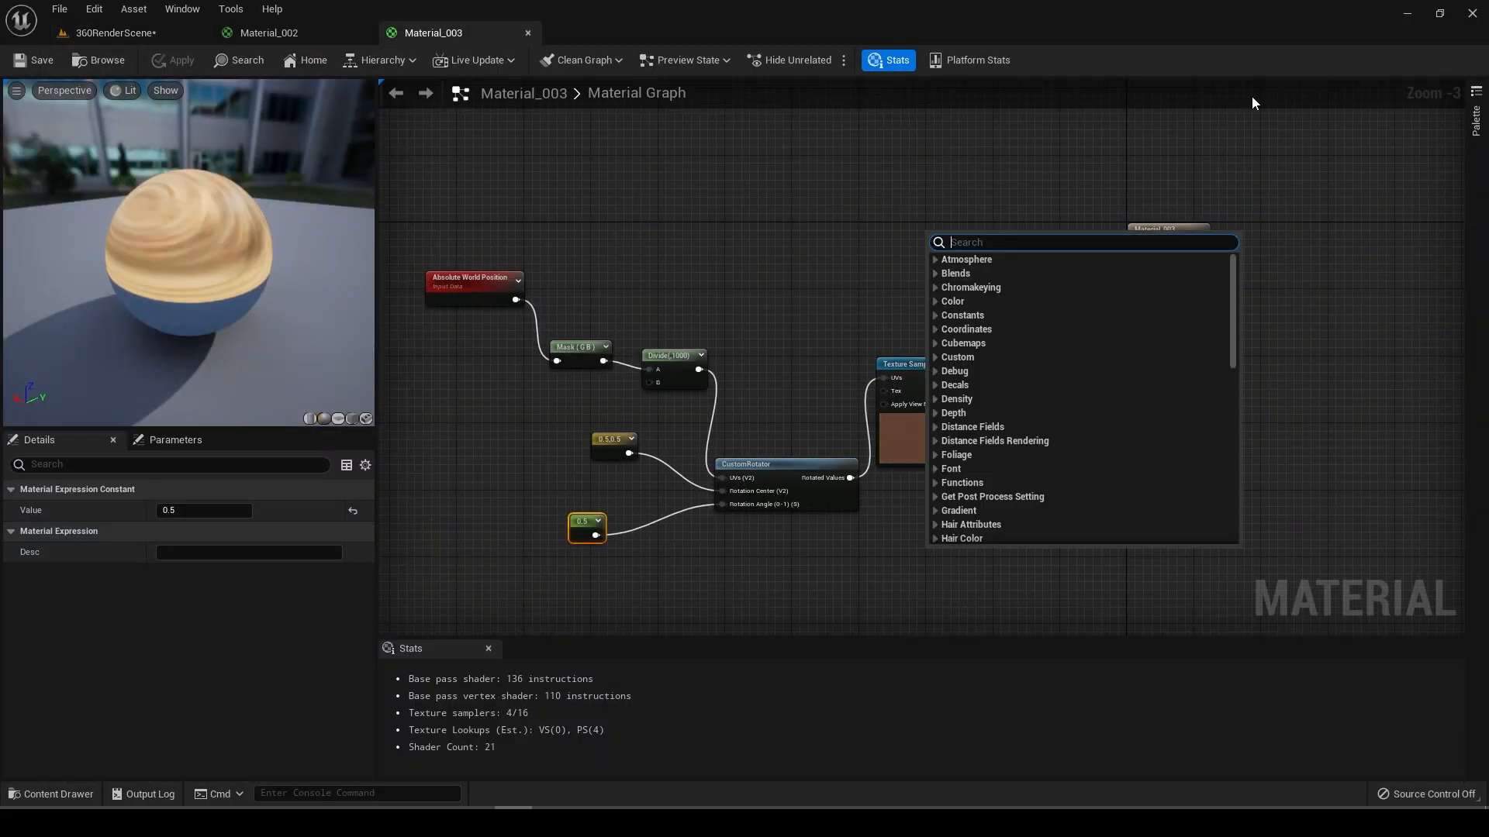
type("mutli")
type("100")
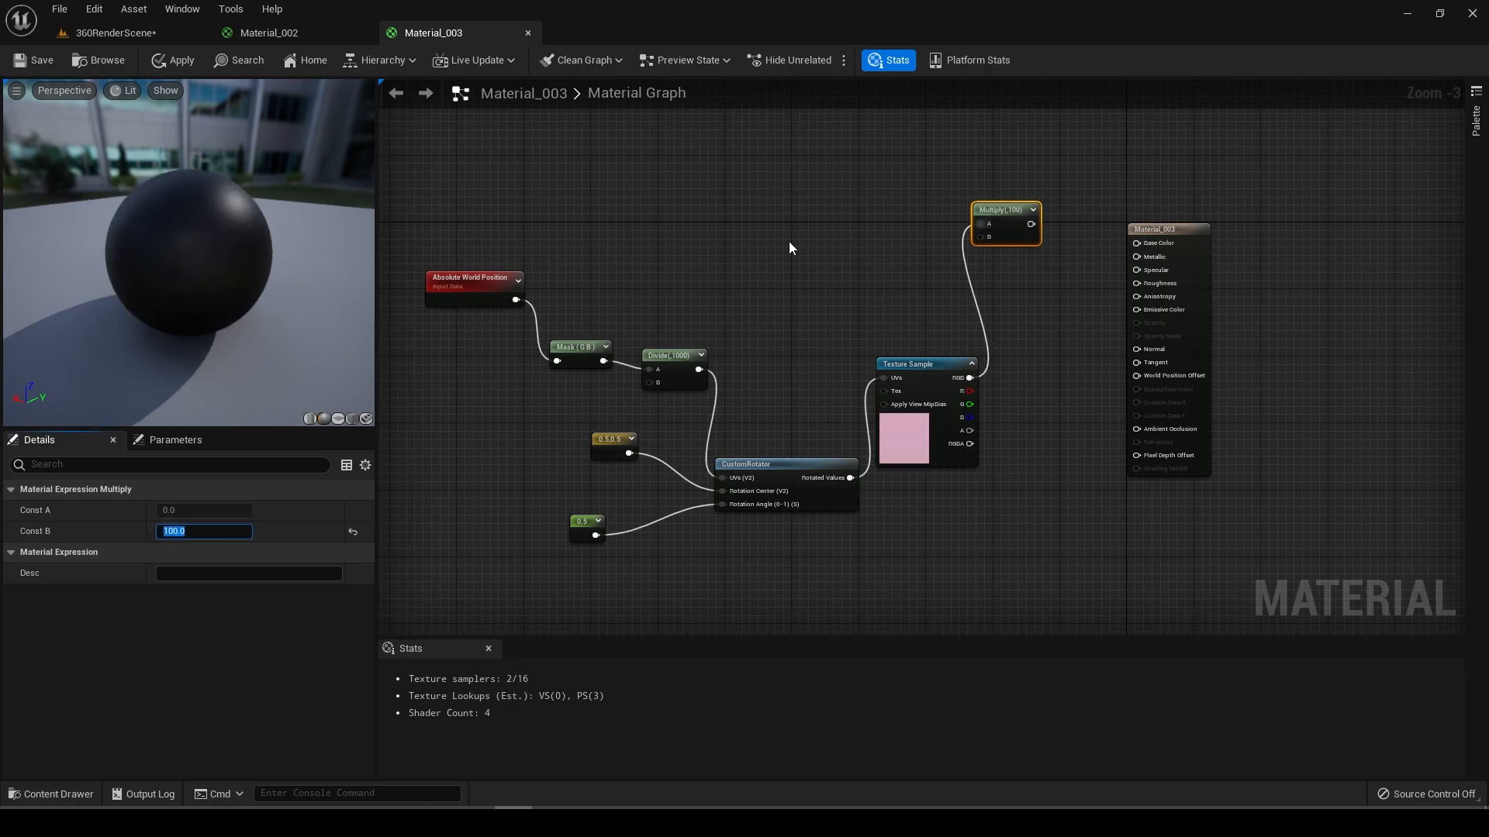
left_click(1137, 310)
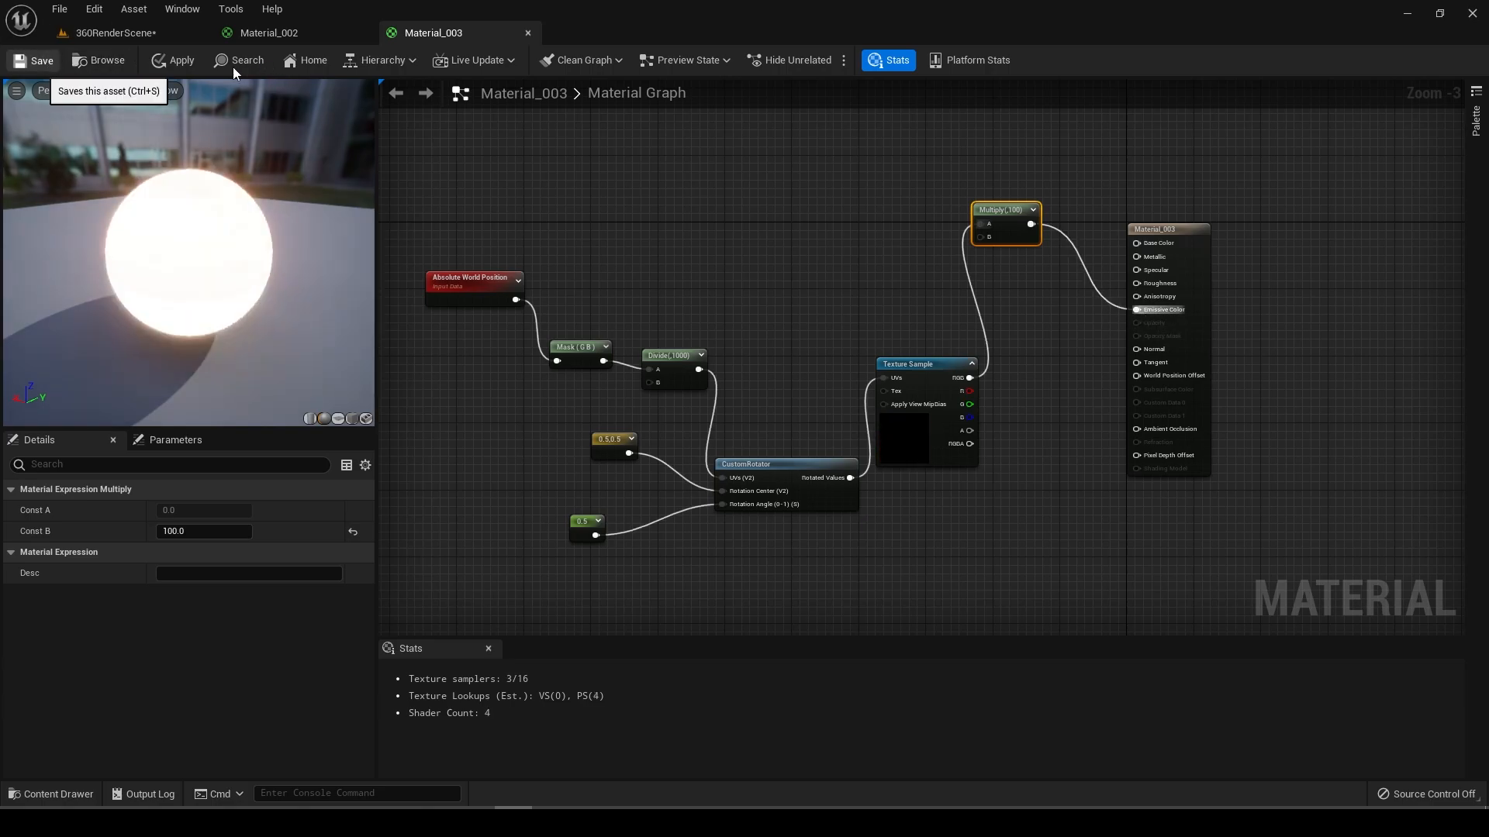
left_click(179, 59)
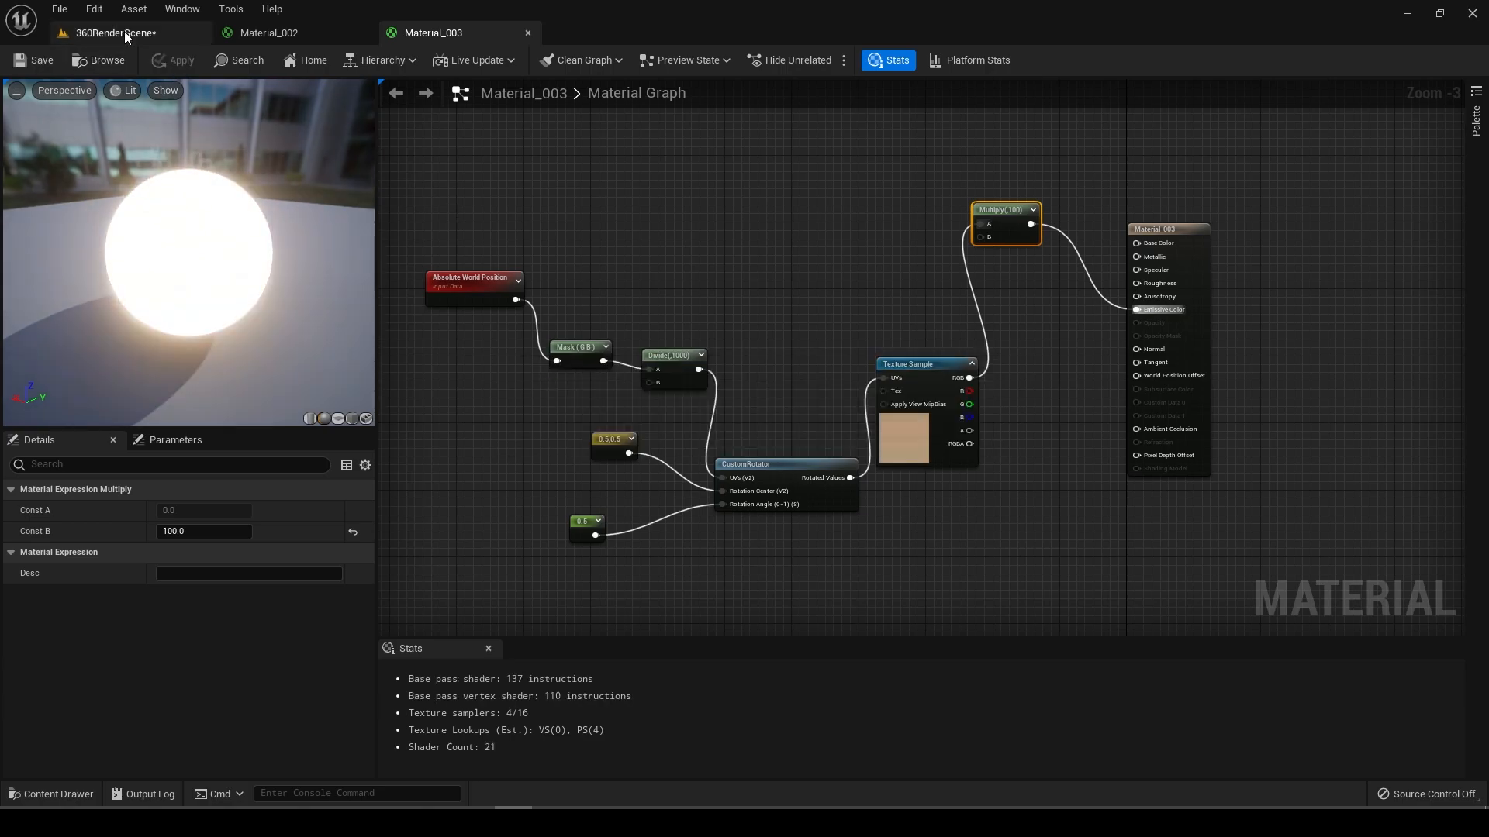
Step: Switch to the 360RenderScene level to view the glowing screens and open the Materials folder
left_click(441, 33)
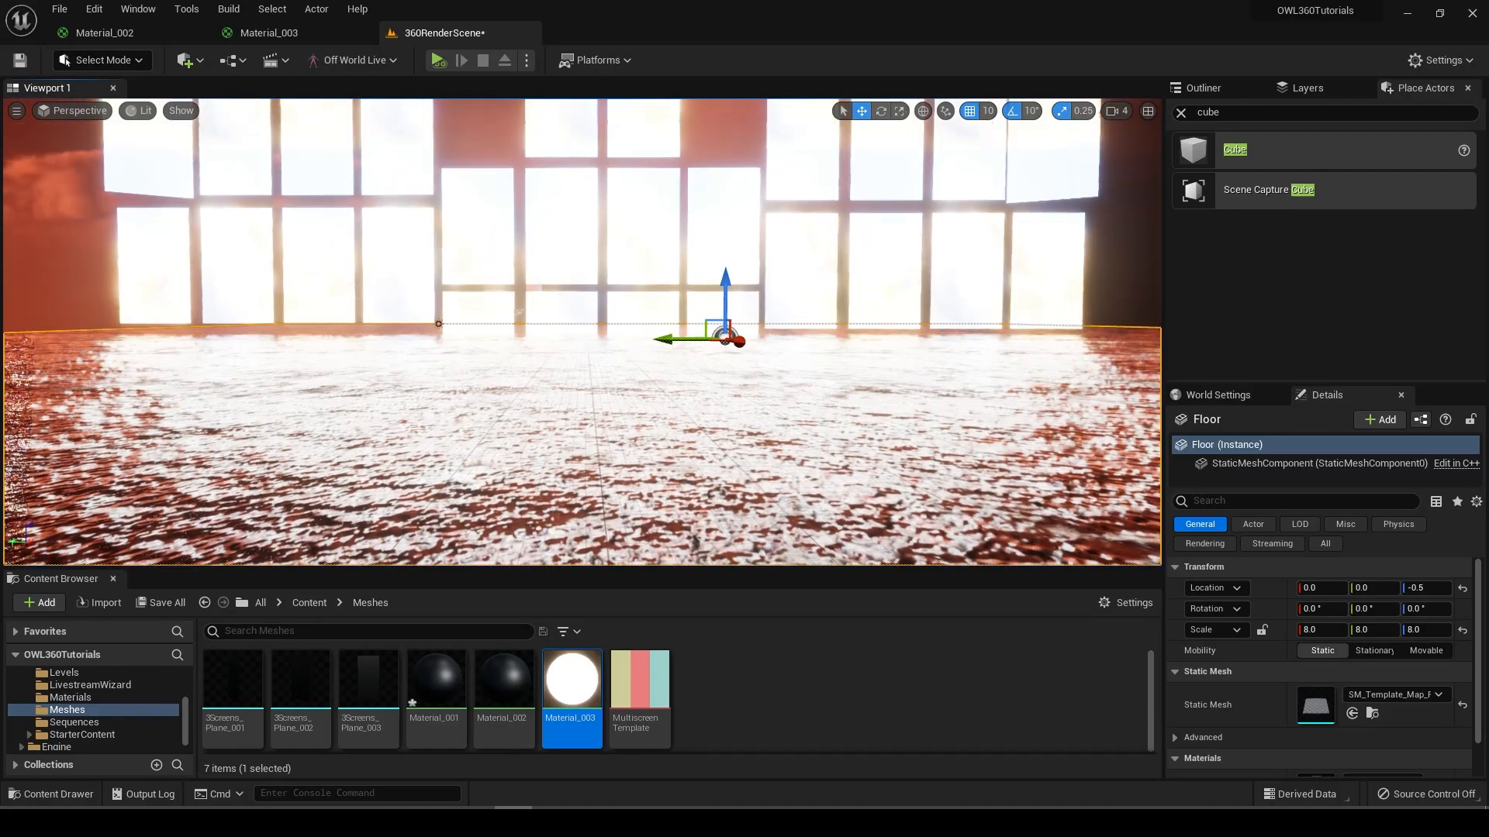
mouse_move(270, 33)
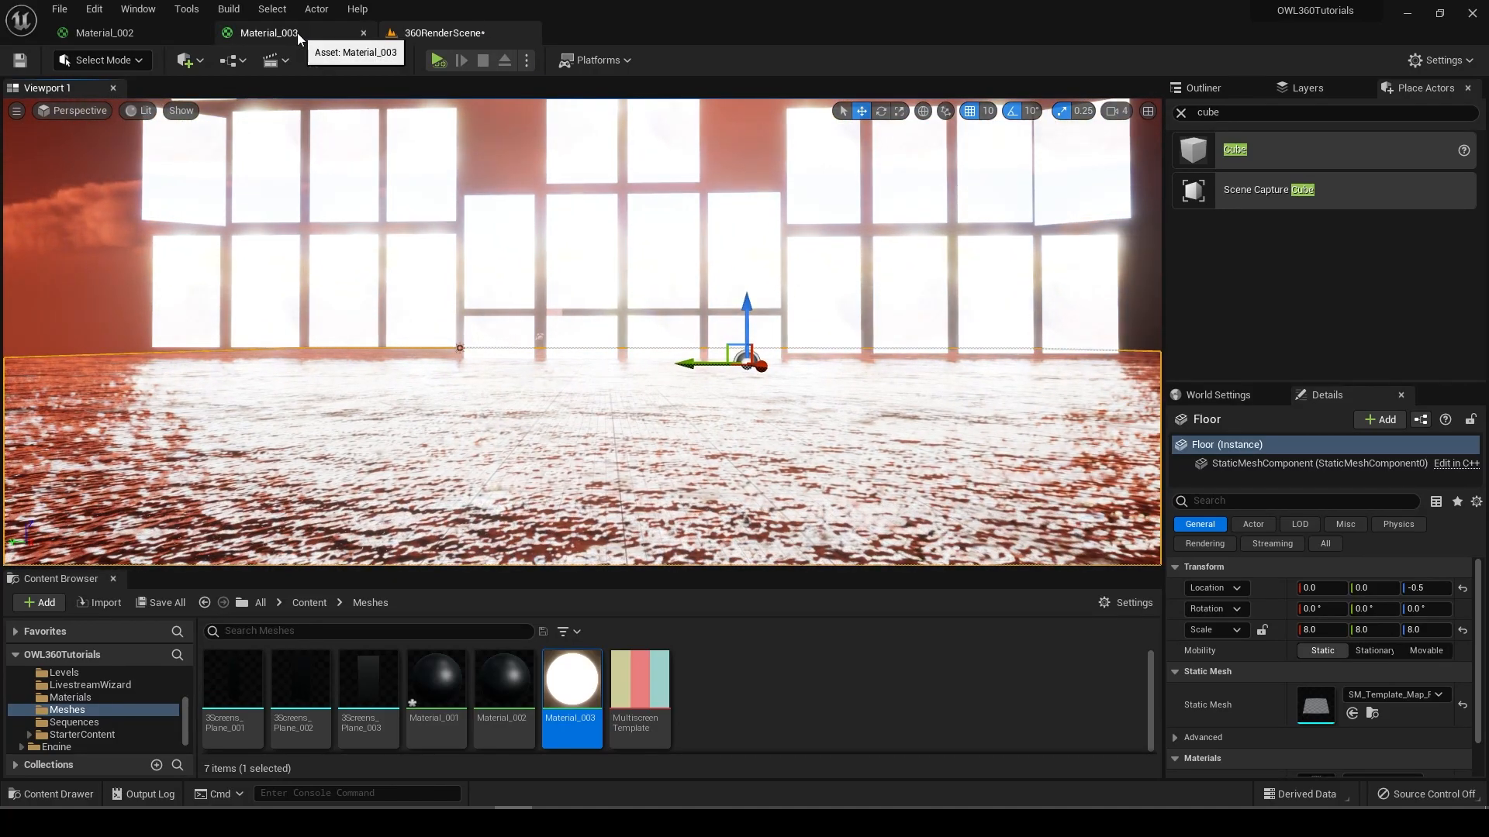
left_click(441, 32)
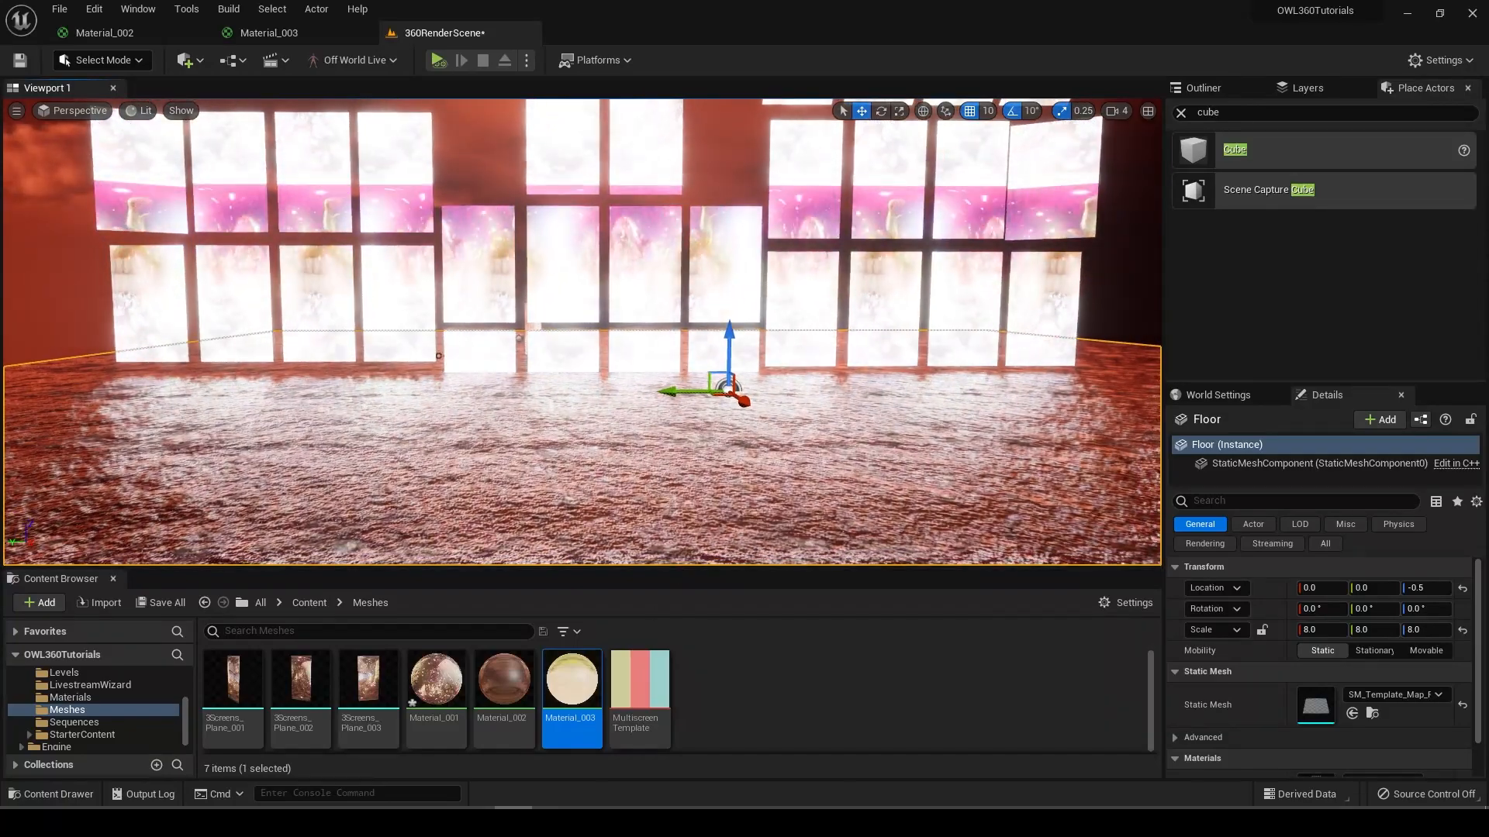
left_click(69, 697)
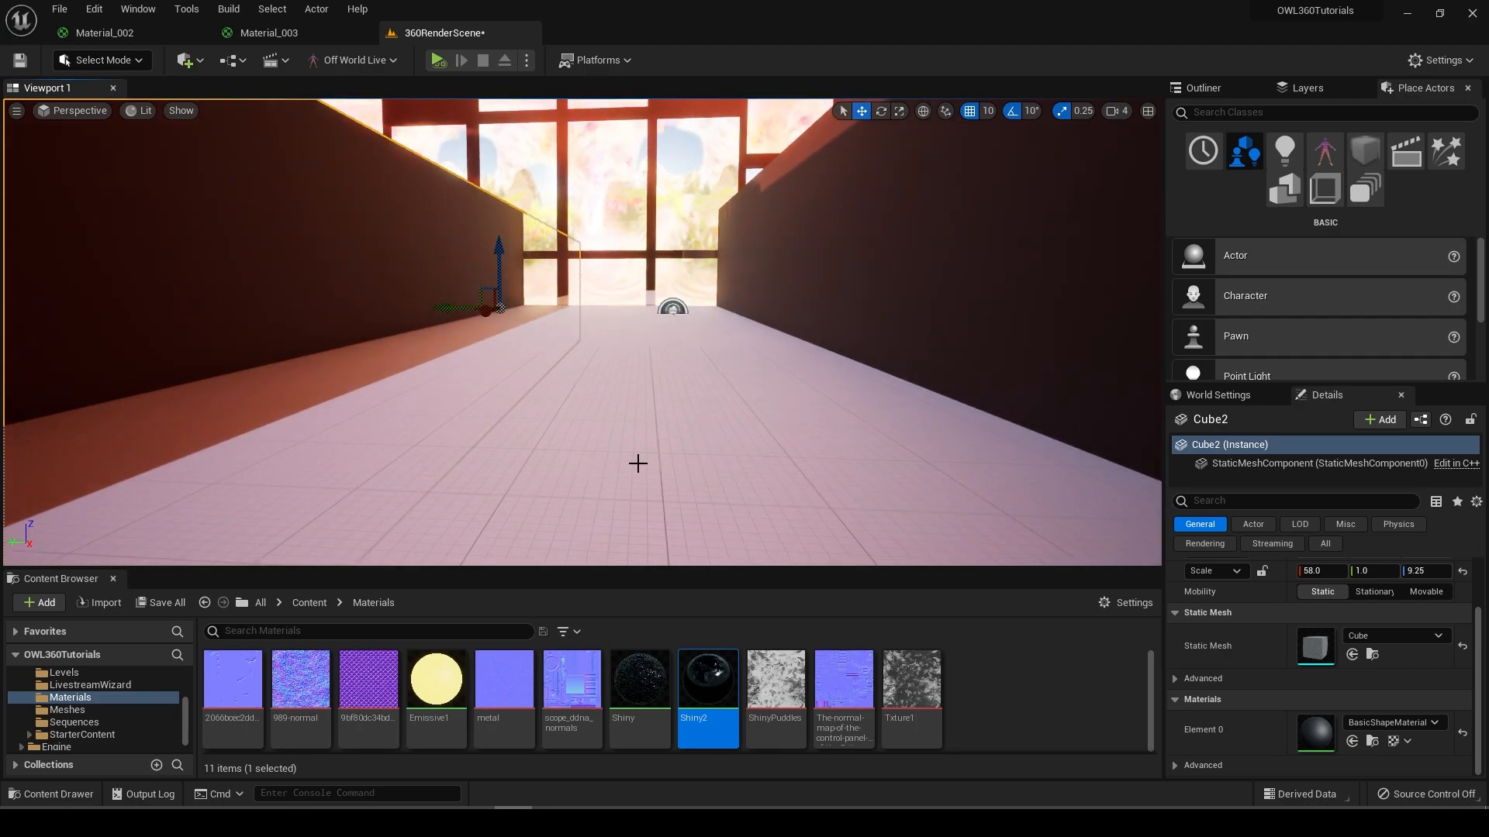
Step: Apply Shiny2 to the side wall cube and Shiny to the floor's Element 0
left_click(665, 313)
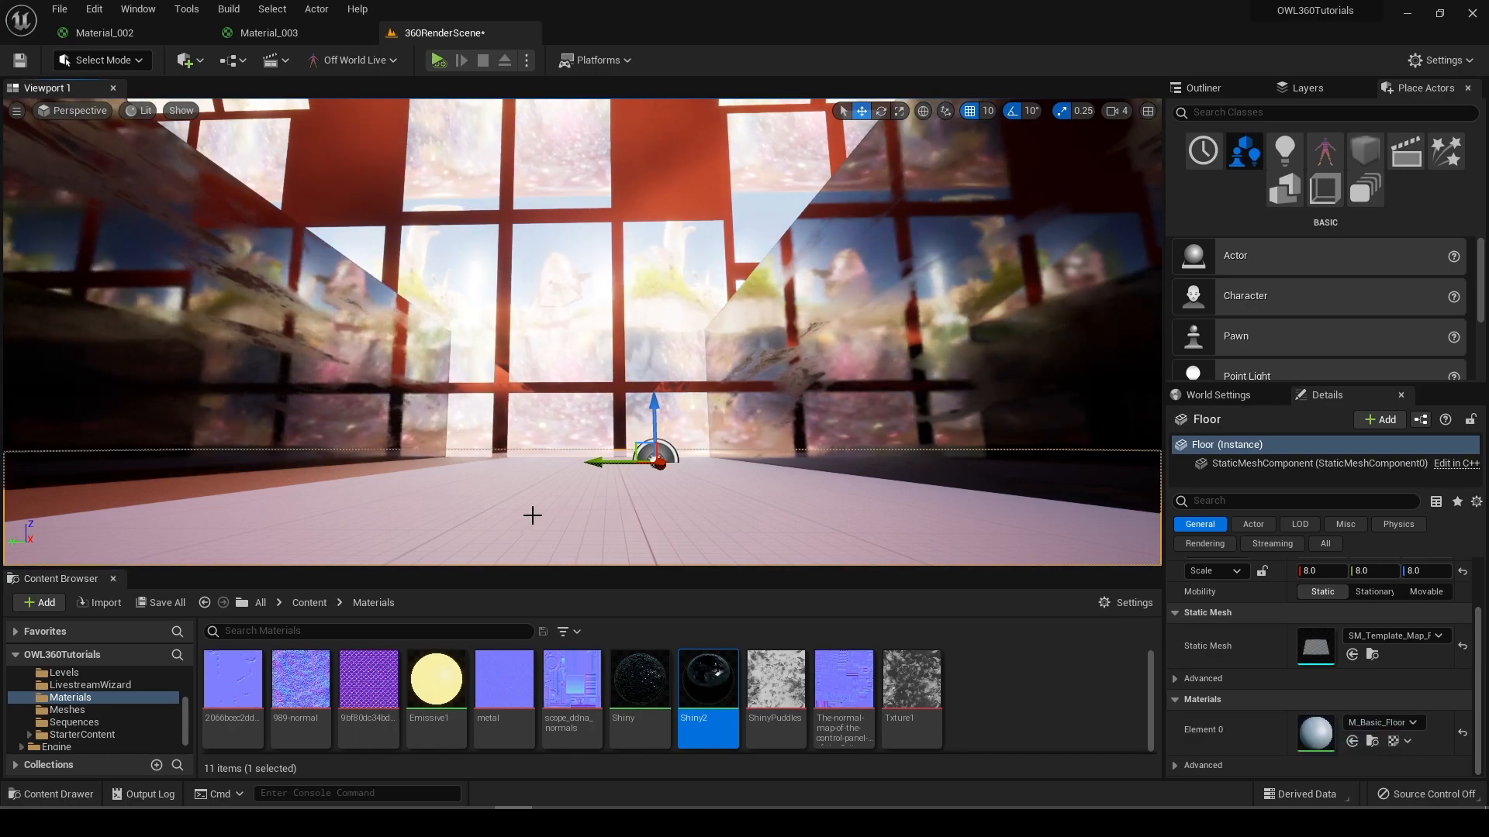
left_click(639, 676)
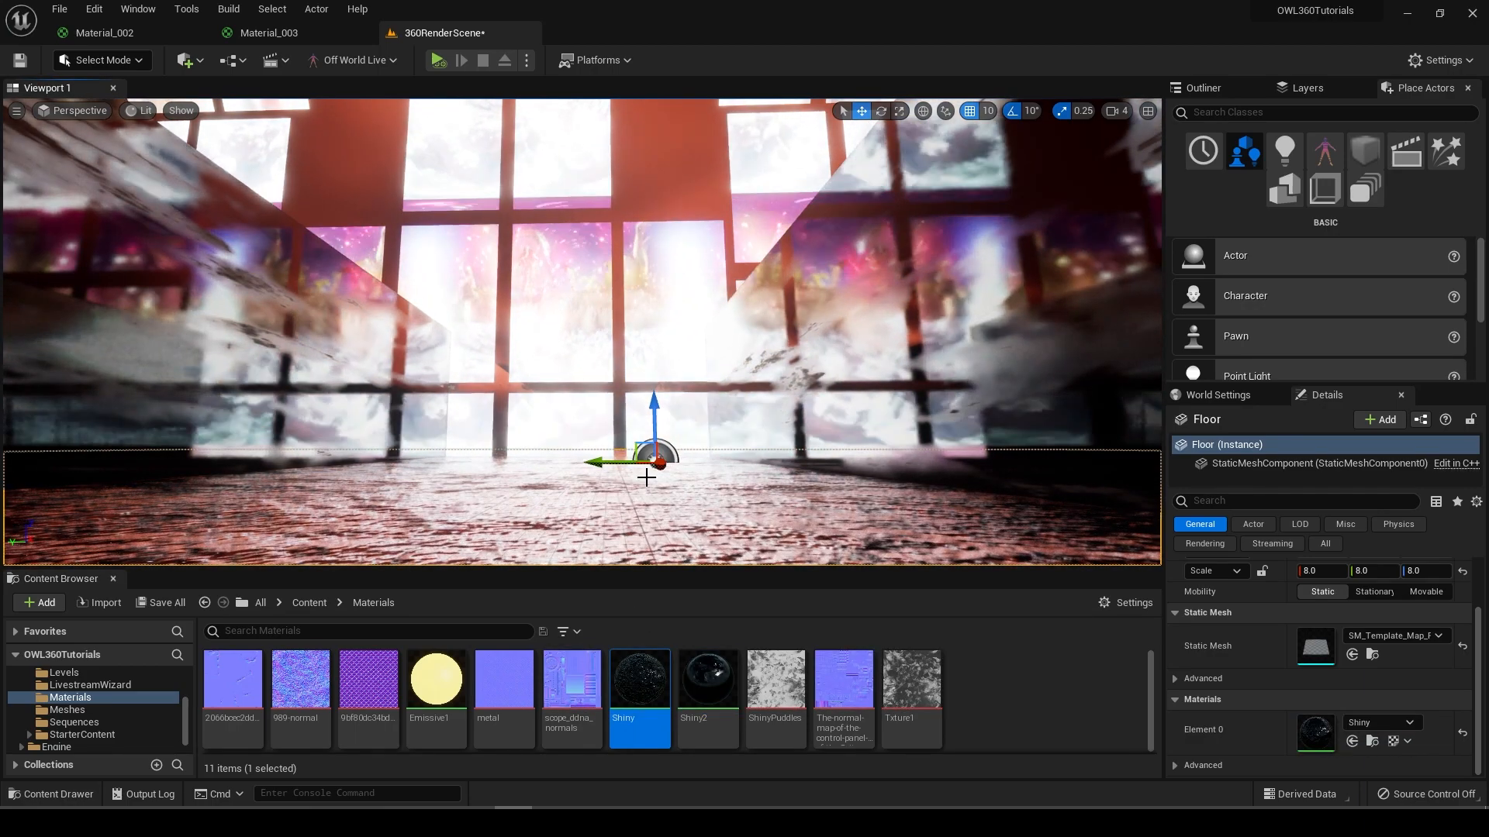